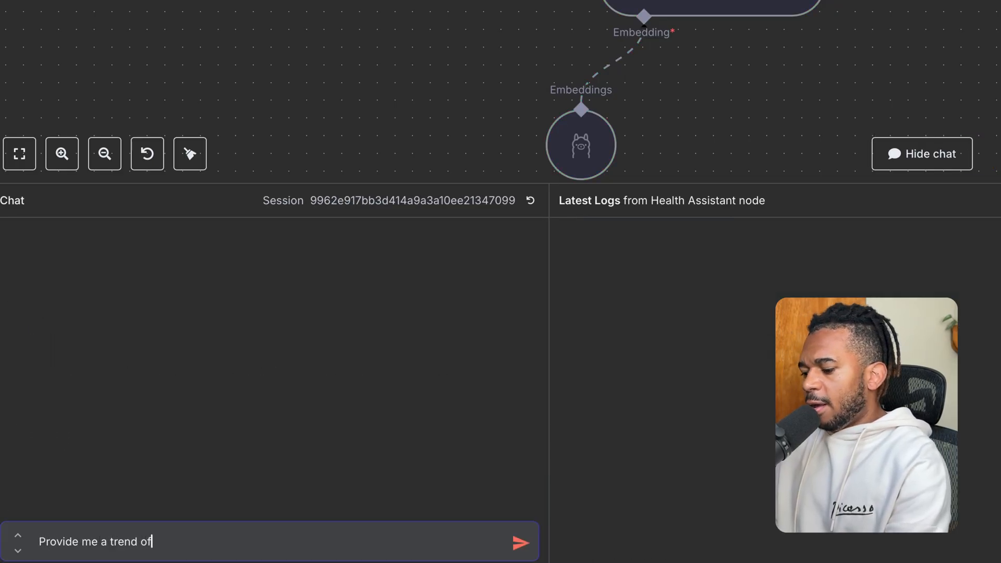
- Send 'Provide me a trend of my liver enzymes' to the Health Assistant chat
type("my liver")
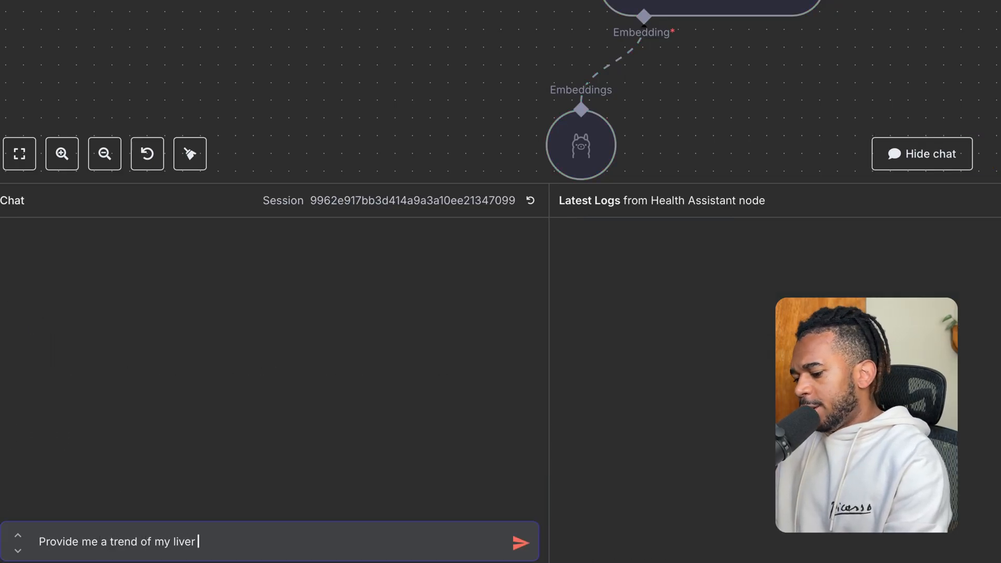
type("enzymes")
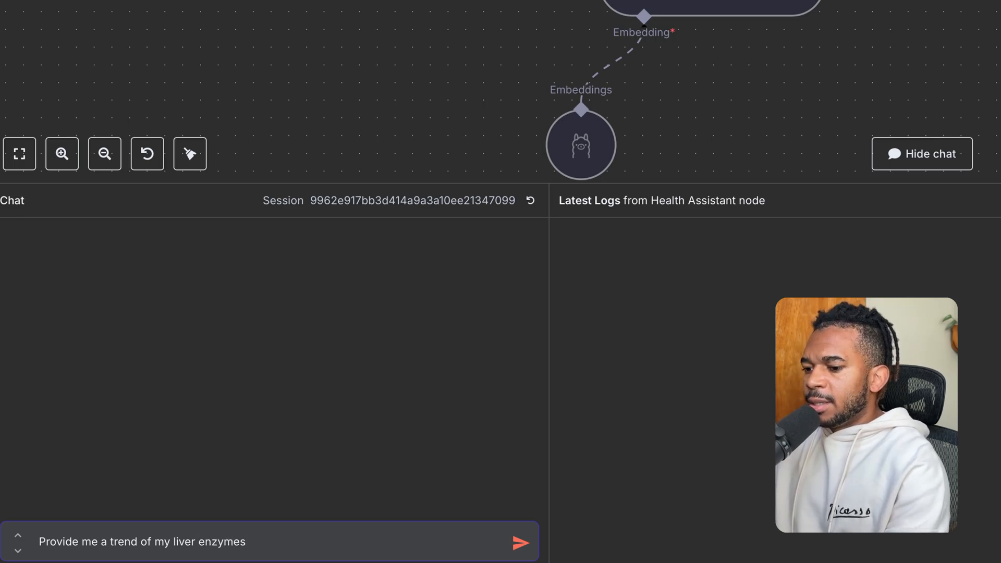
left_click(519, 542)
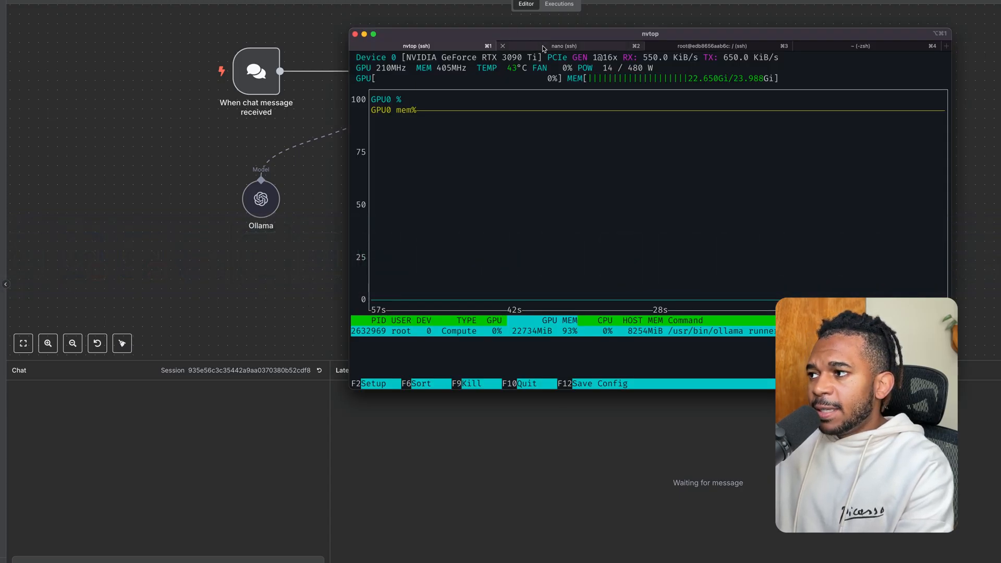
- Switch to the nano ssh session showing docker-compose.yml with the pgvector Postgres service
left_click(564, 45)
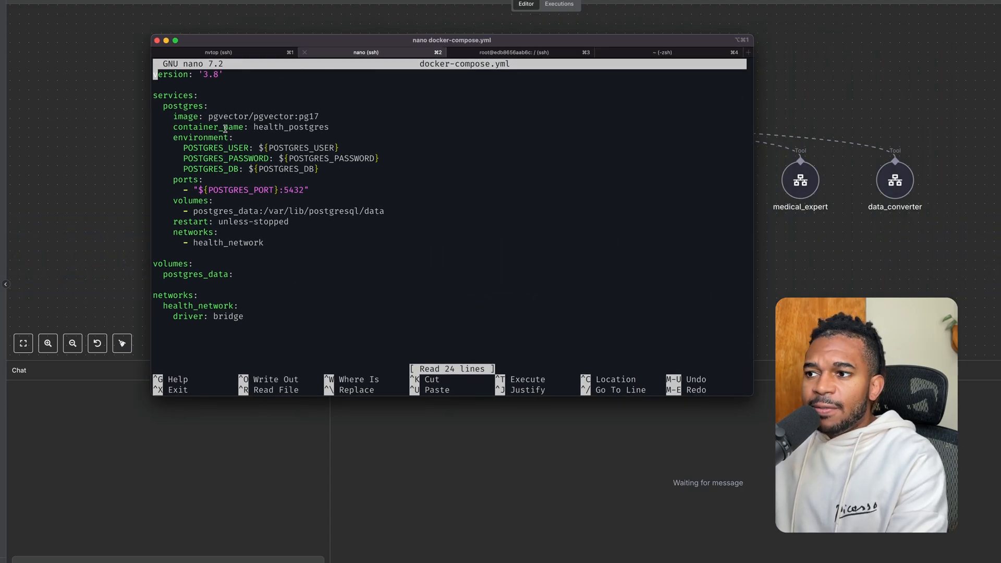
left_click(47, 343)
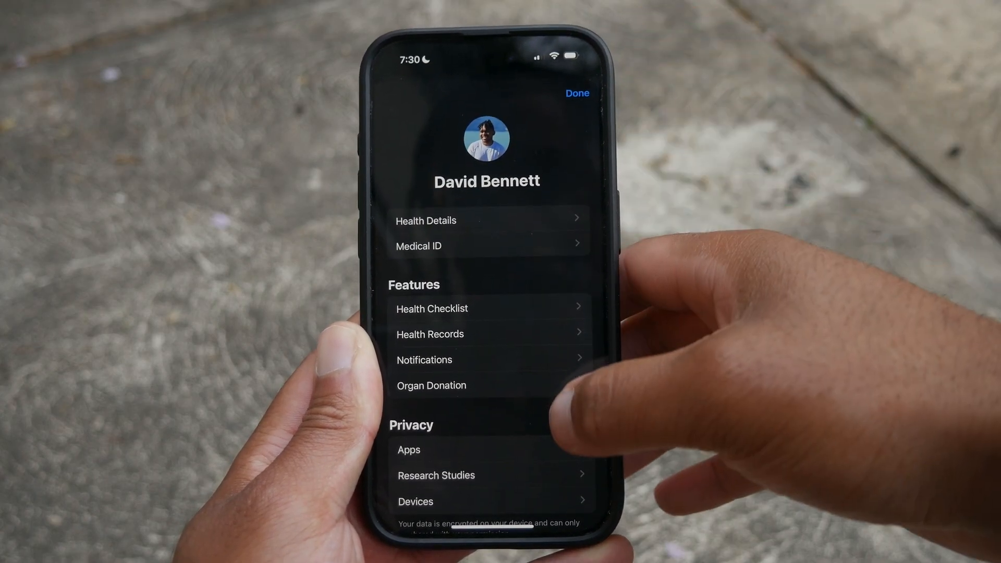
- Scroll the Health profile page and choose Export All Health Data
scroll("down", 3)
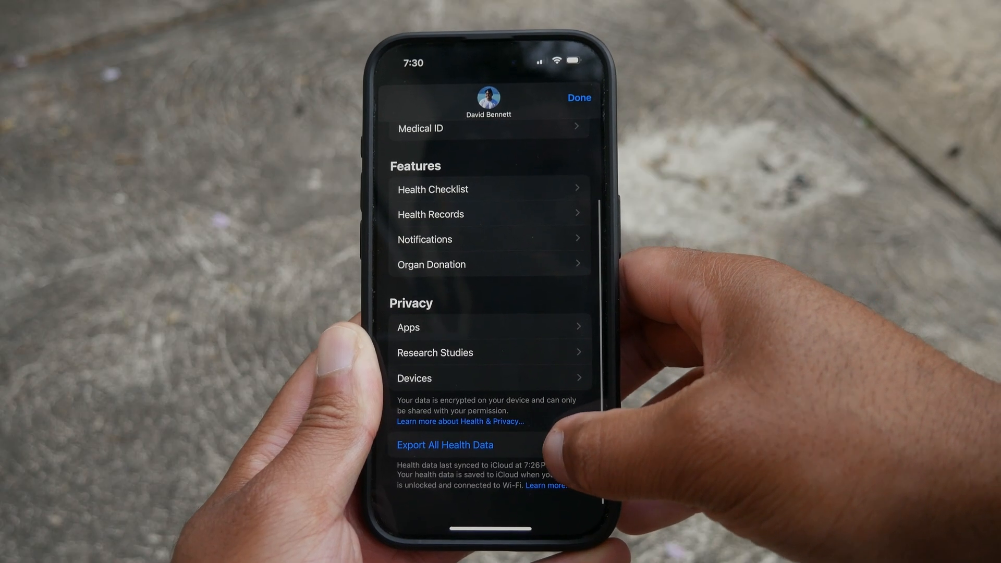
left_click(445, 444)
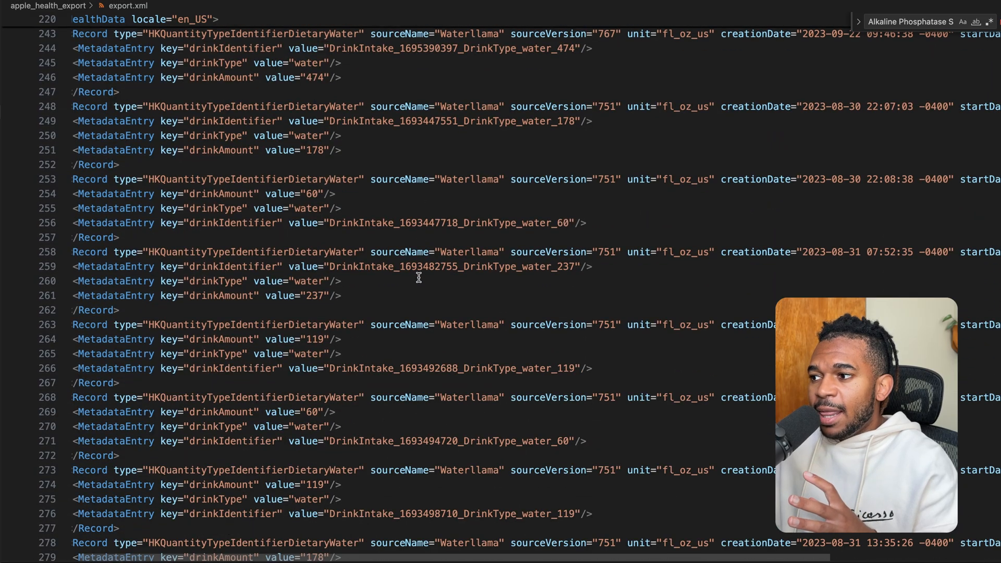
- Scroll export.xml and main.py down to the db_params and RECORD_TYPES definitions
scroll("down", 3)
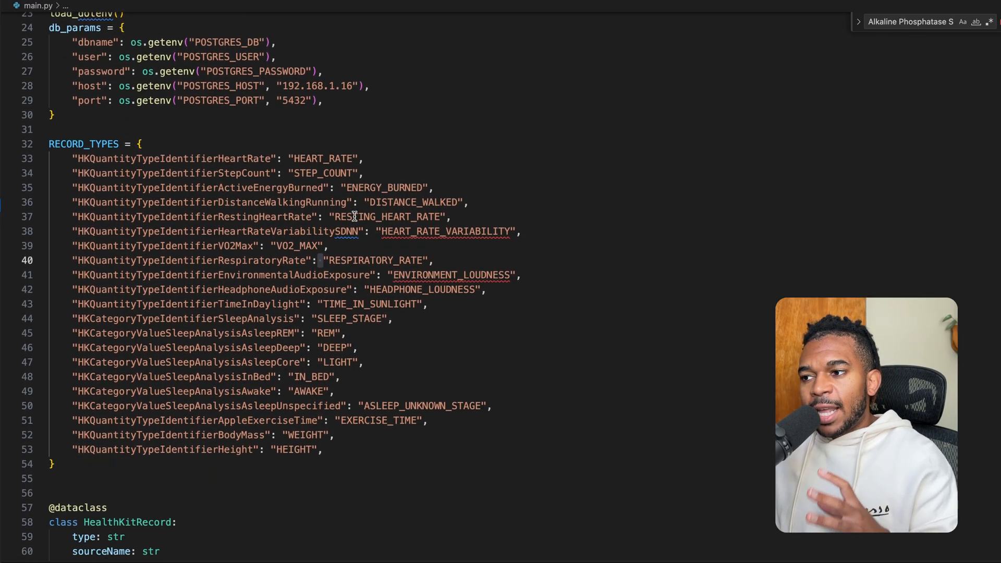
scroll("down", 3)
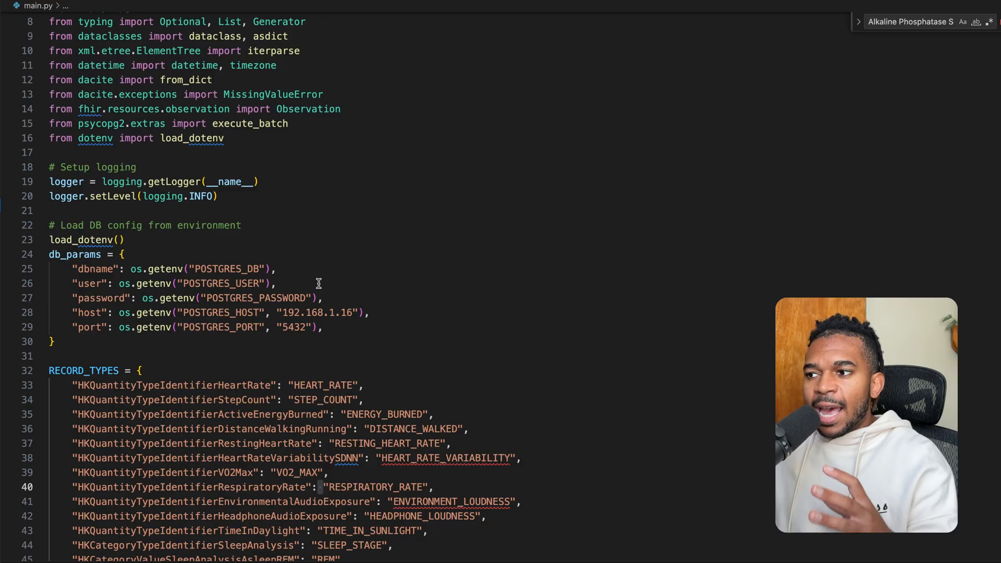
scroll("down", 3)
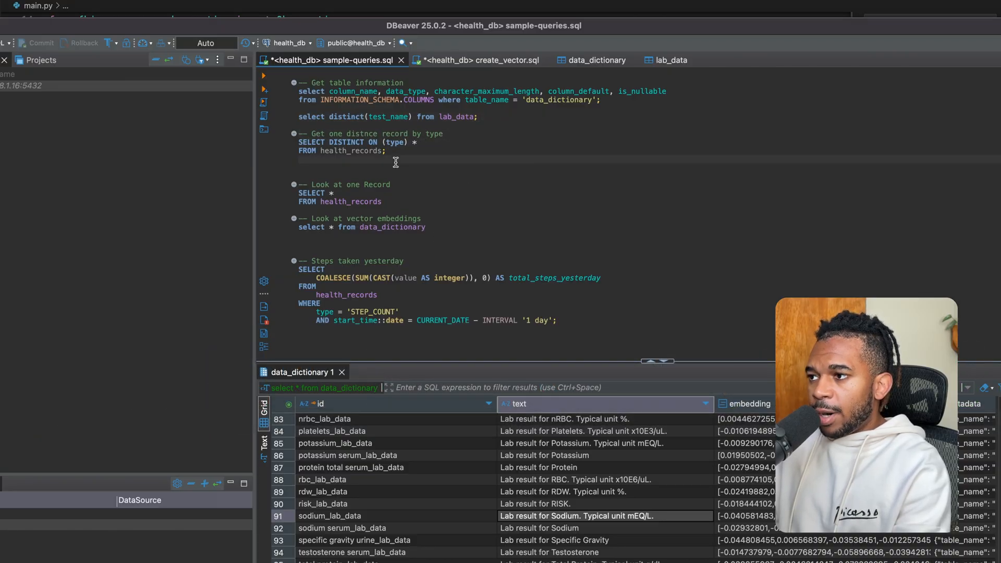
- Select and run the SELECT DISTINCT ON (type) query in sample-queries.sql
left_click_drag(298, 141, 386, 150)
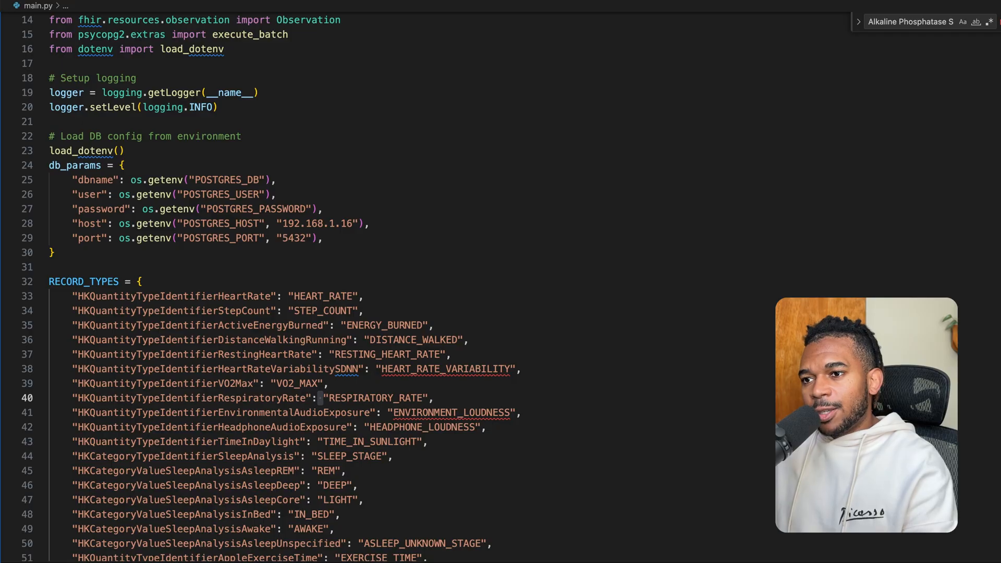
scroll("down", 3)
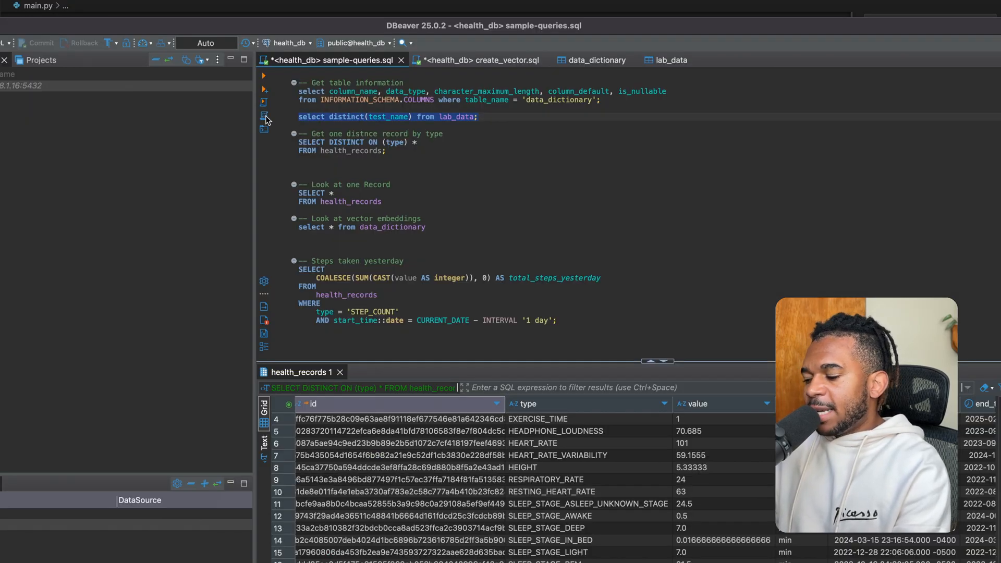
left_click(263, 75)
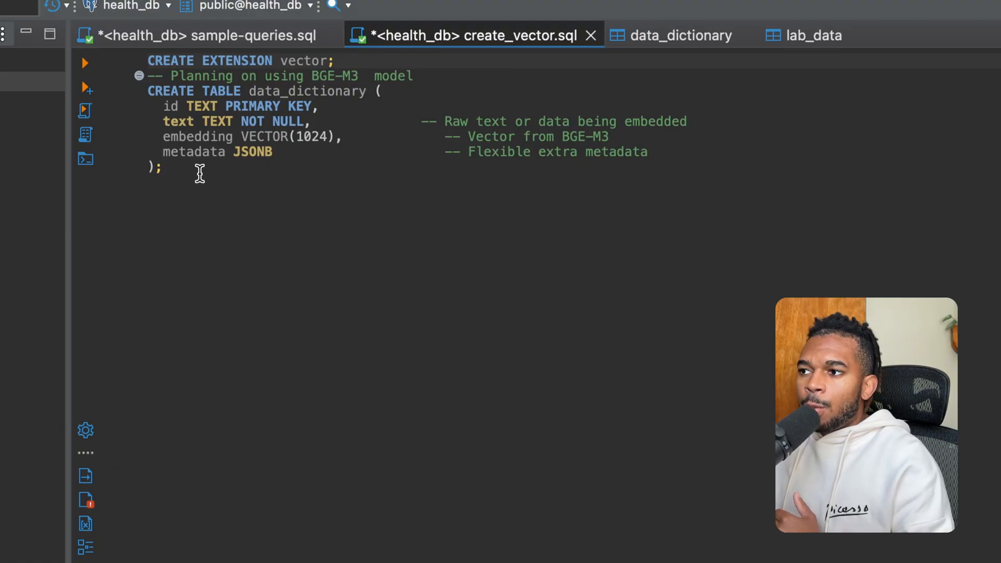
left_click_drag(148, 91, 163, 167)
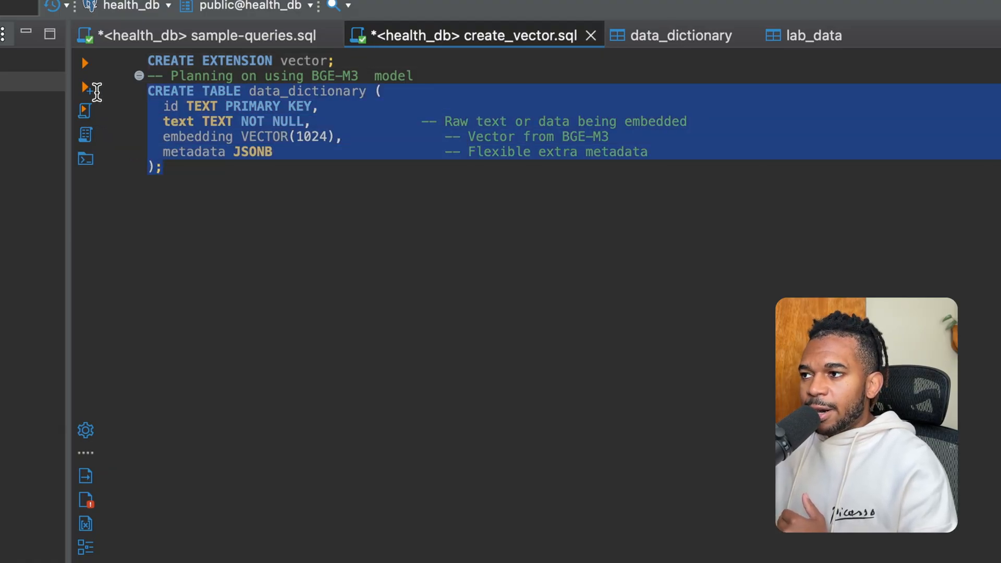
double_click(198, 135)
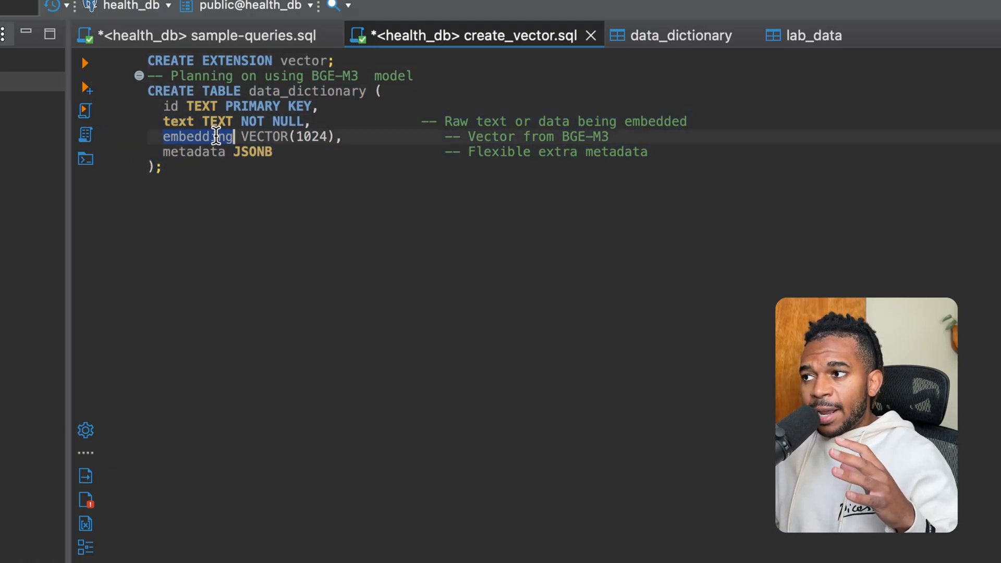
double_click(264, 136)
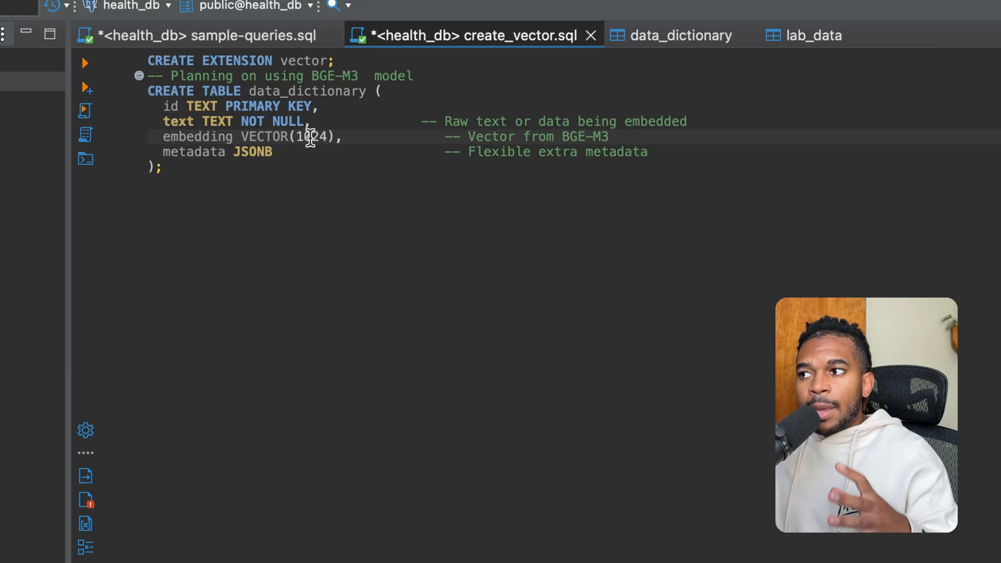
double_click(311, 136)
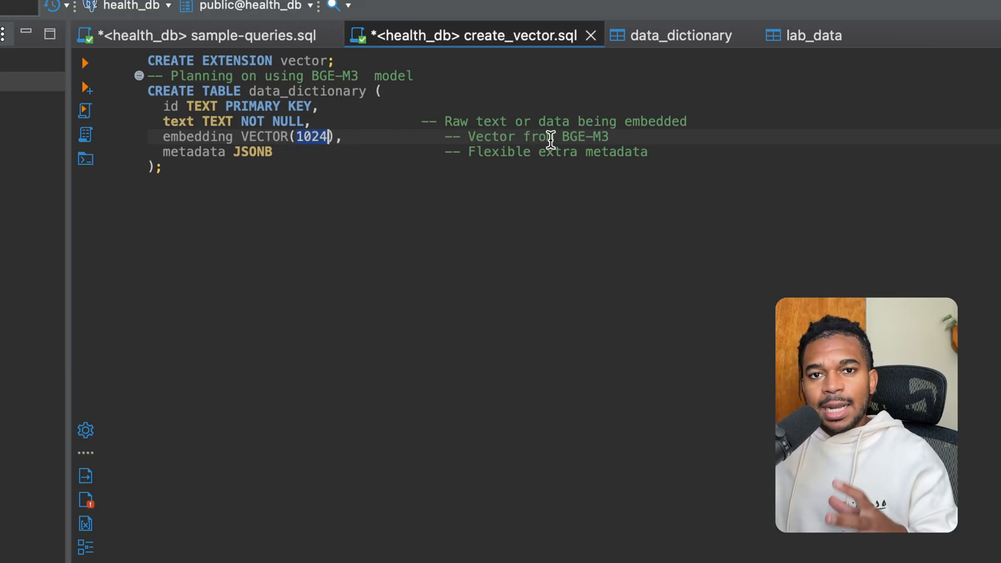
left_click_drag(163, 106, 163, 167)
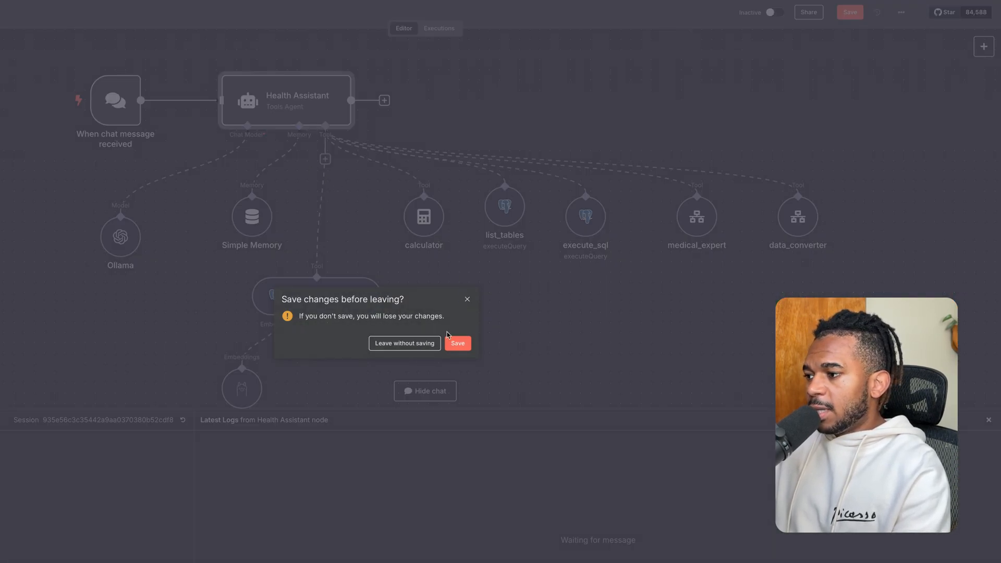
- Discard unsaved changes and add an On chat message trigger set to publicly available hosted chat
left_click(404, 343)
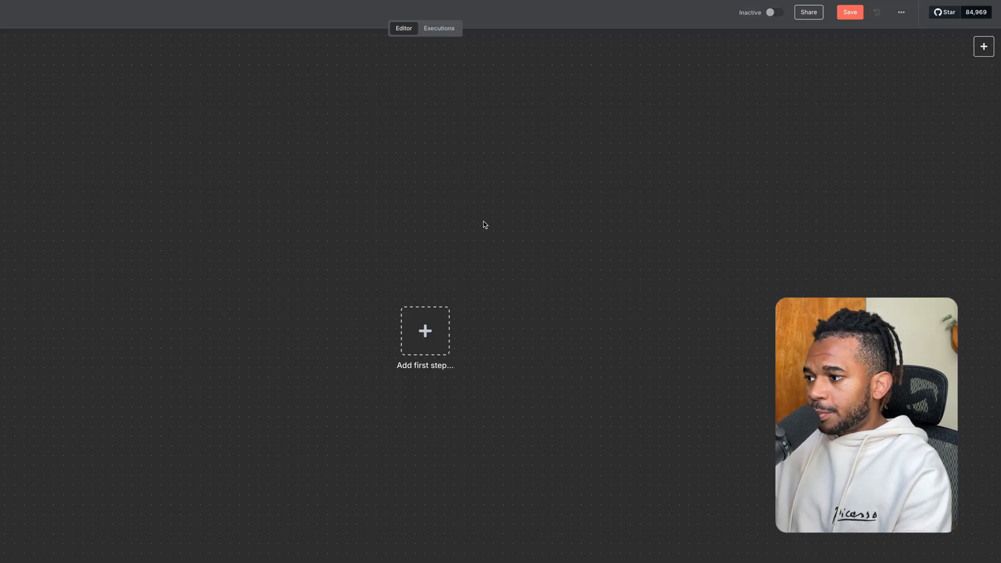
left_click(424, 331)
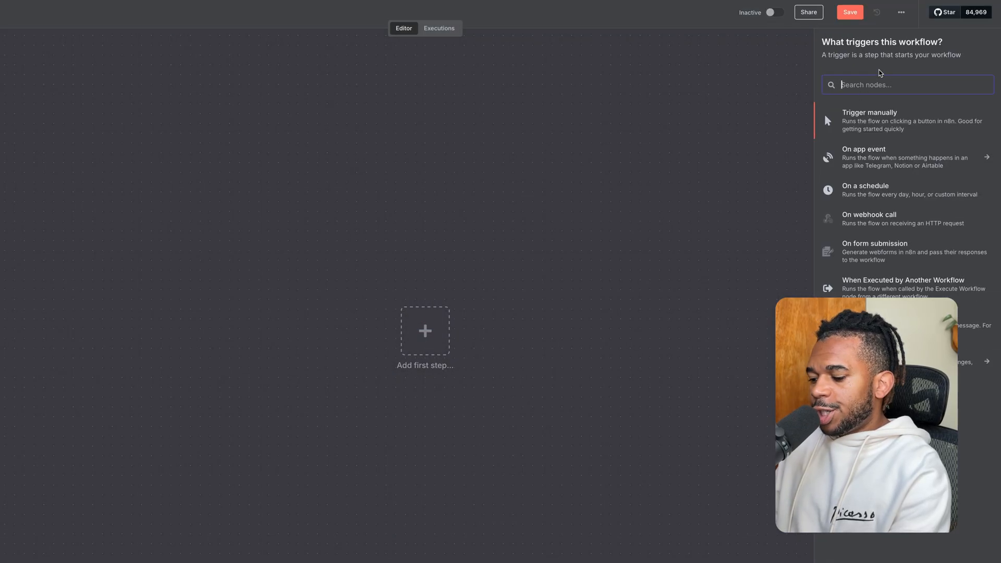
type("chat")
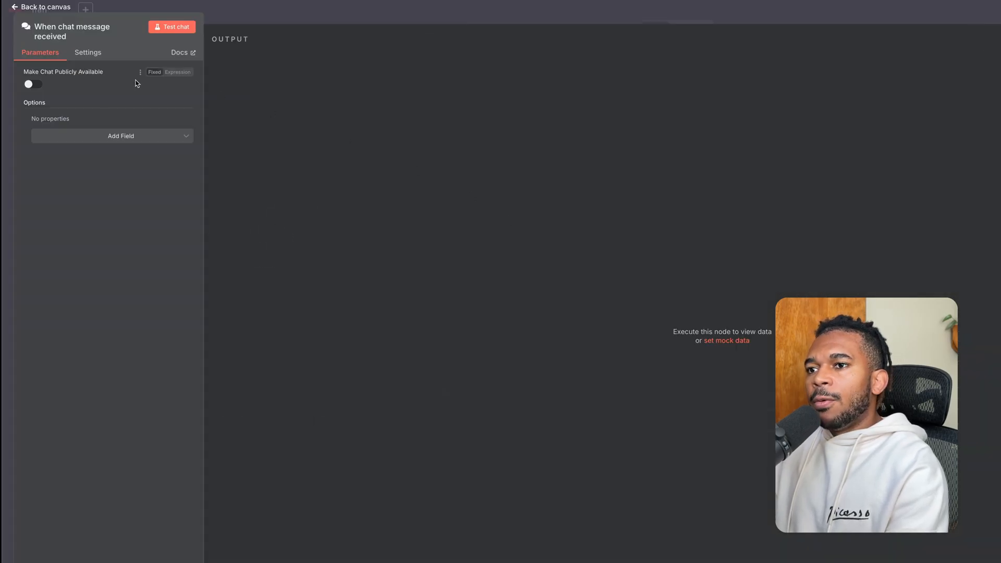
left_click(33, 83)
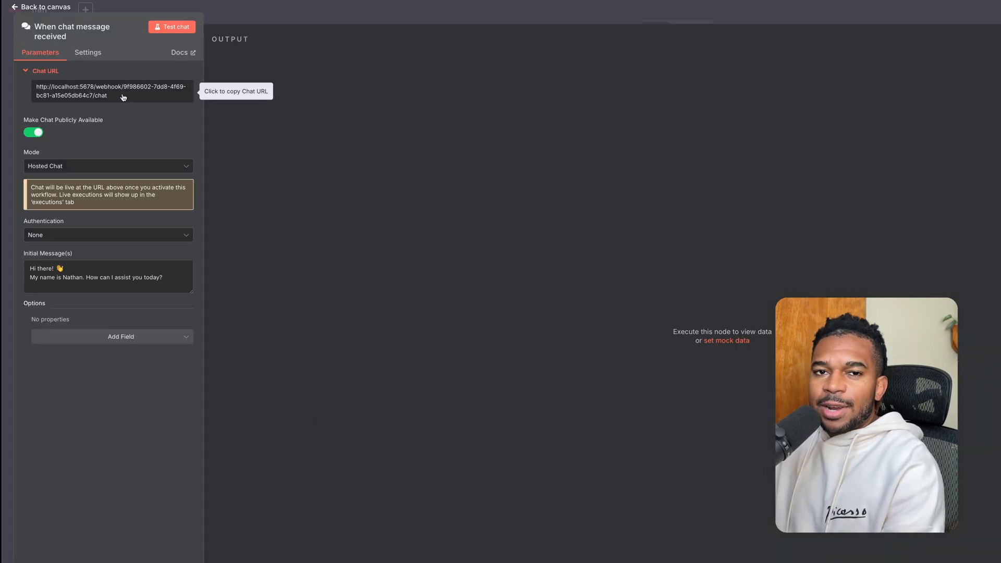
left_click(41, 7)
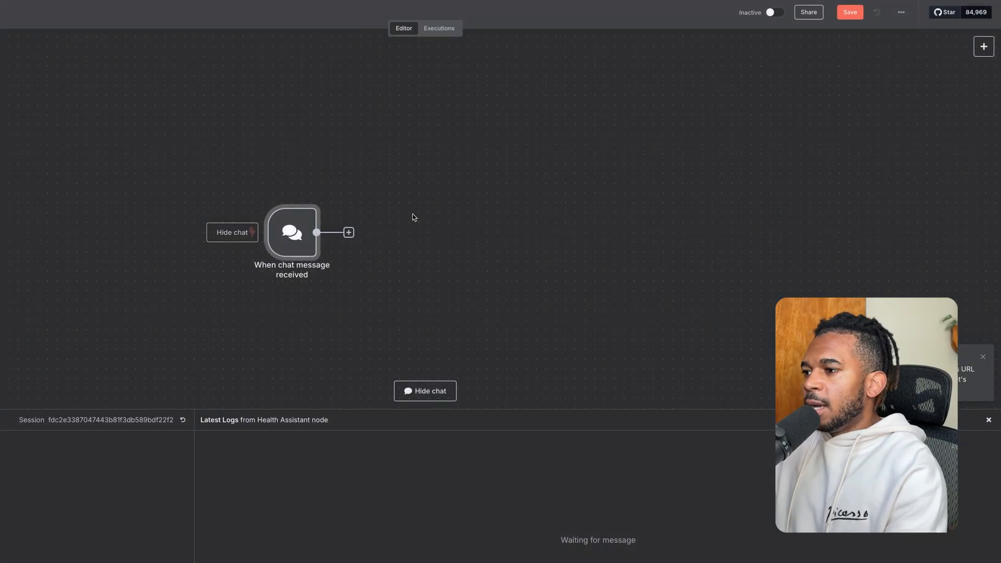
- Add an AI Agent after the chat trigger with Max Iterations set to 25
left_click(349, 231)
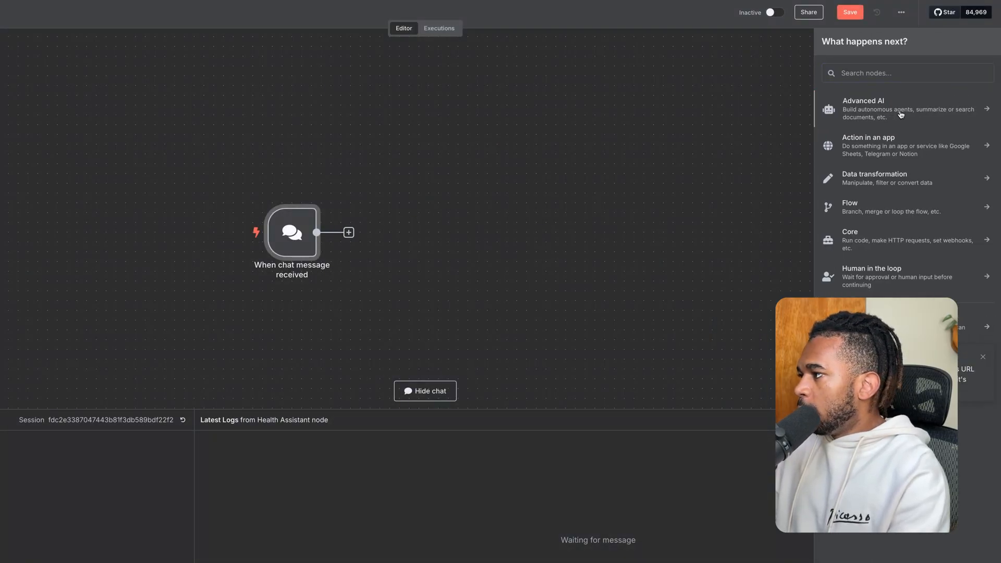
left_click(863, 108)
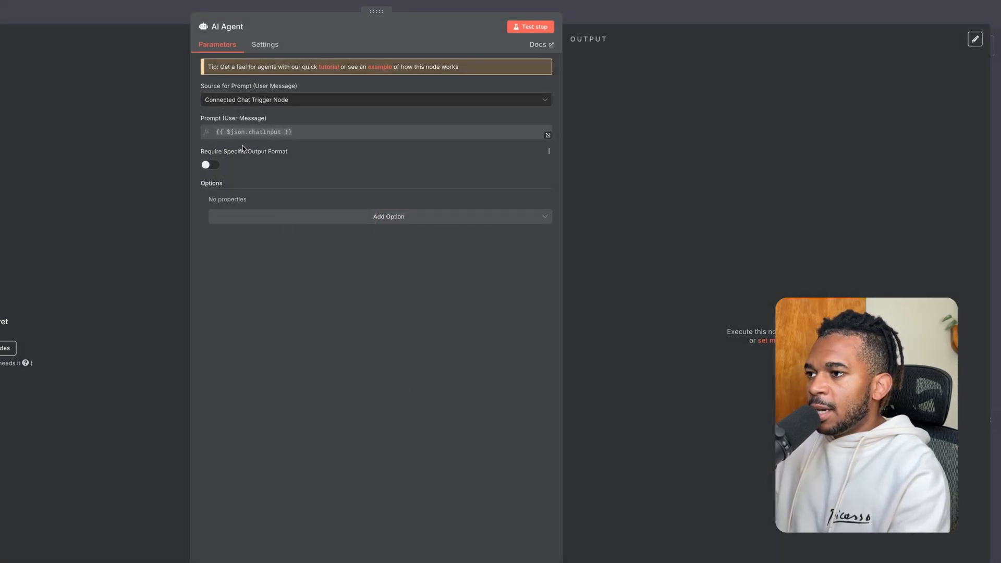
left_click(388, 217)
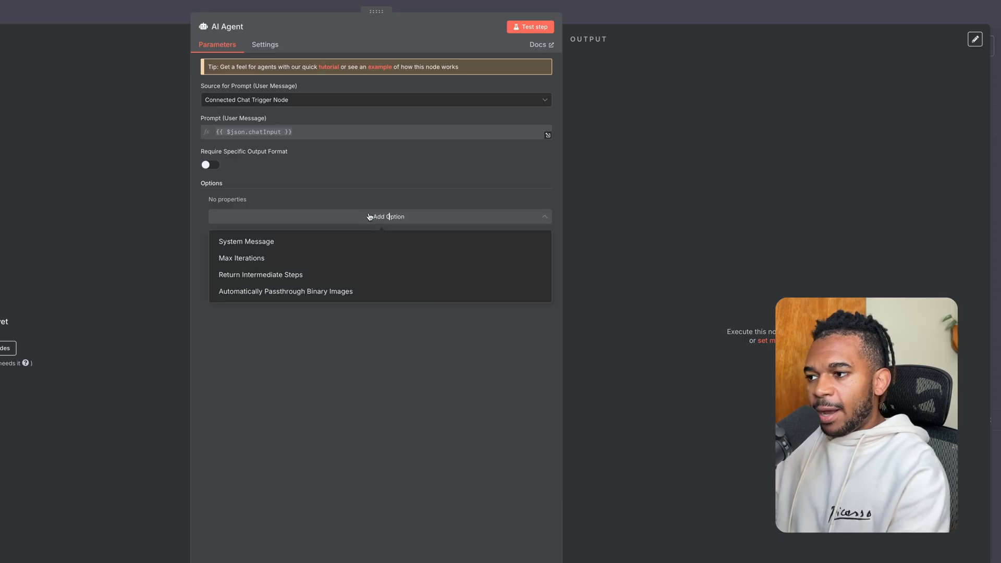
mouse_move(331, 268)
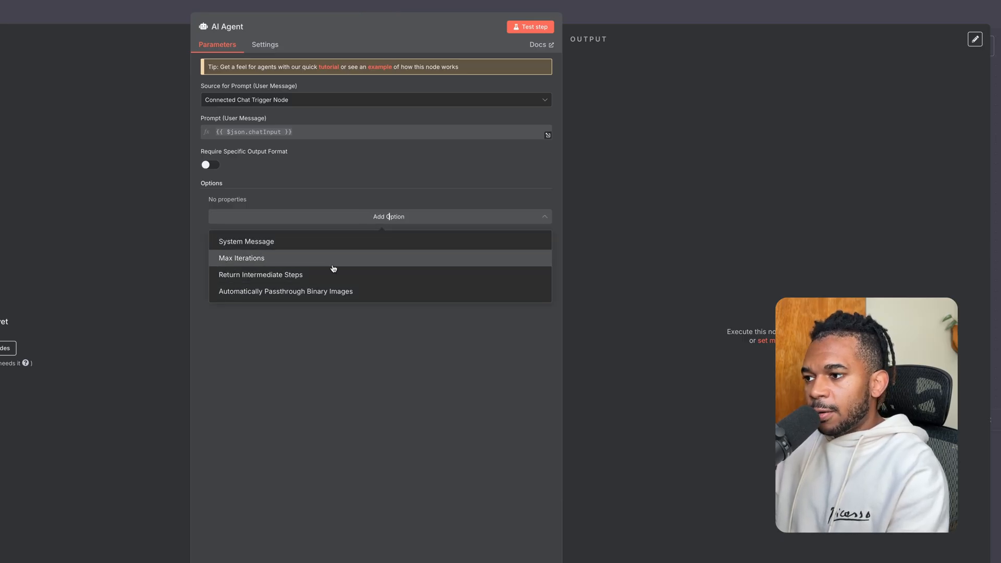
left_click(241, 258)
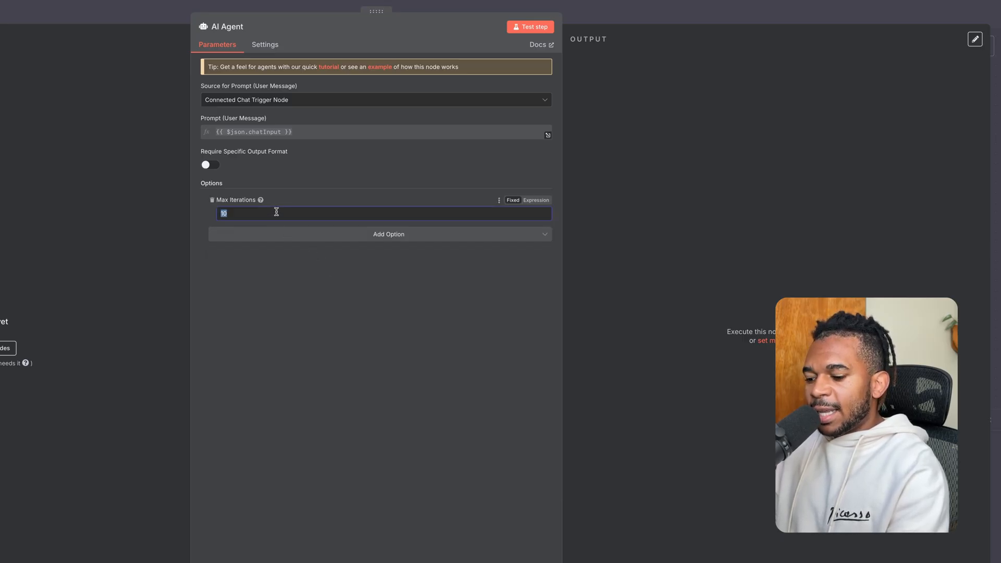
type("25")
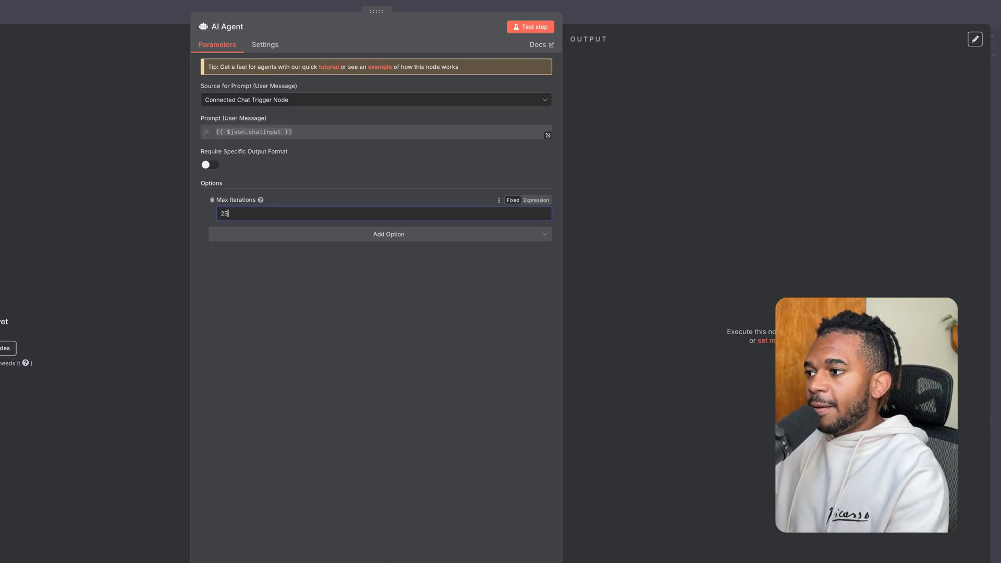
left_click(388, 233)
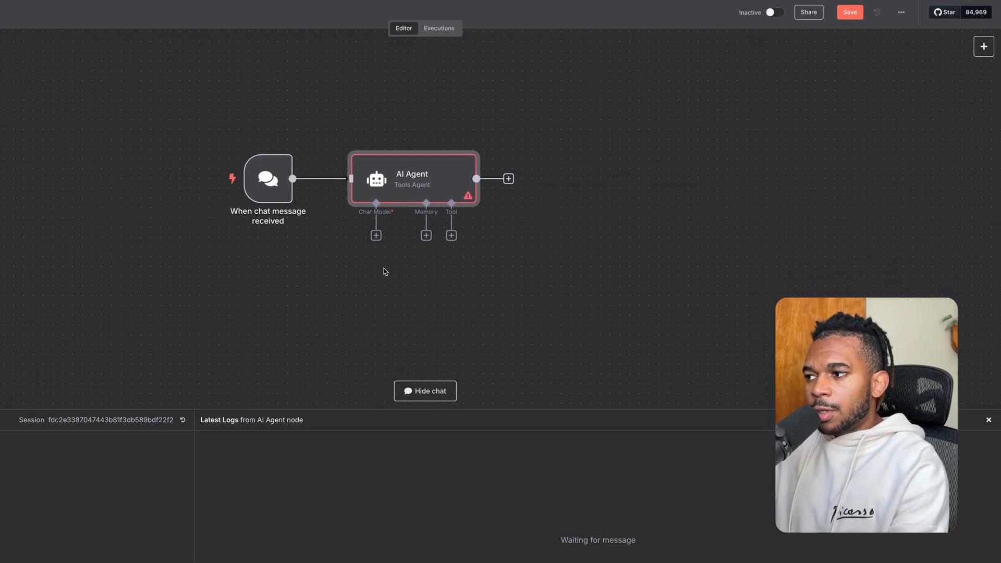
- Add an OpenAI Chat Model to the agent and check the credential's Ollama Base URL
left_click(376, 235)
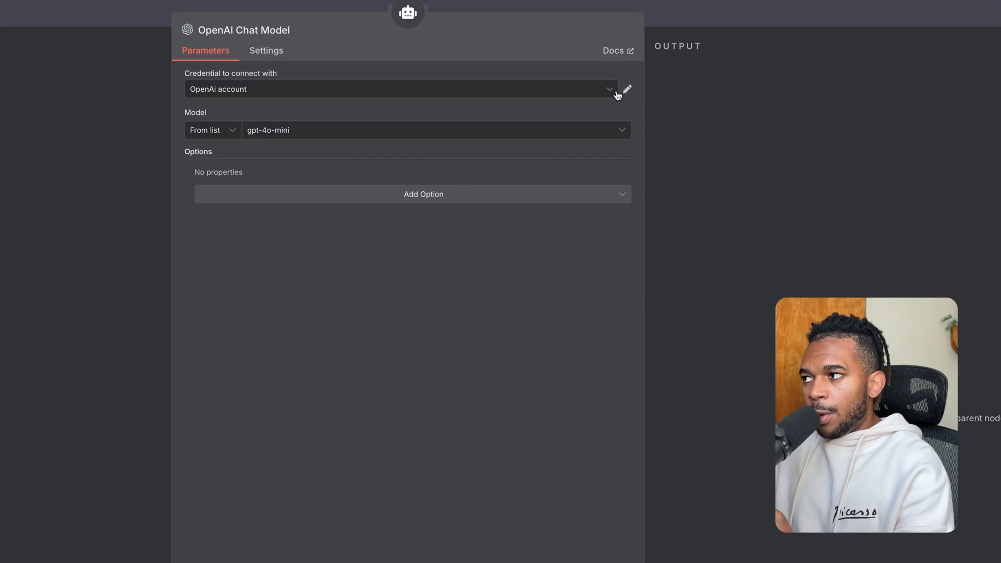
left_click(627, 88)
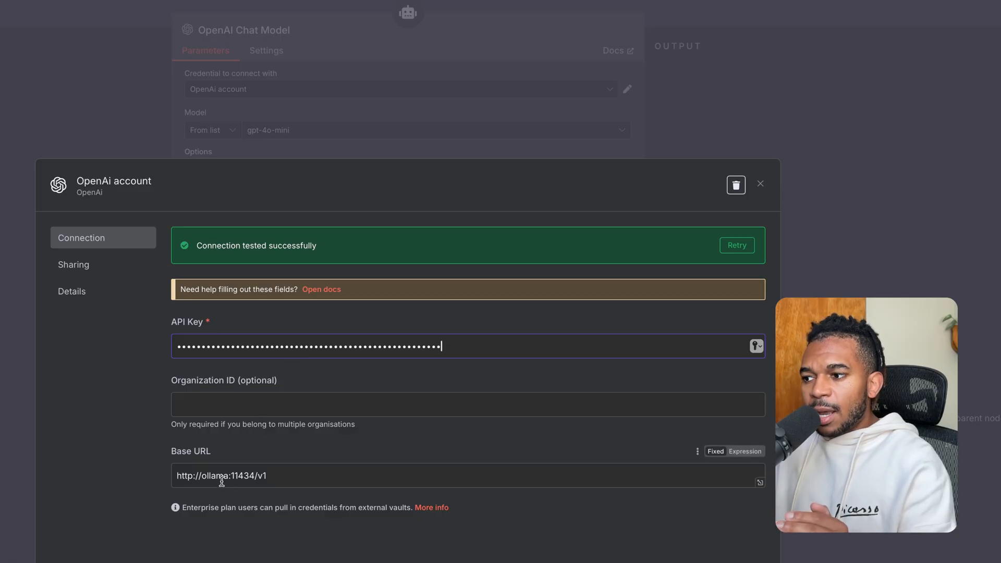
double_click(221, 476)
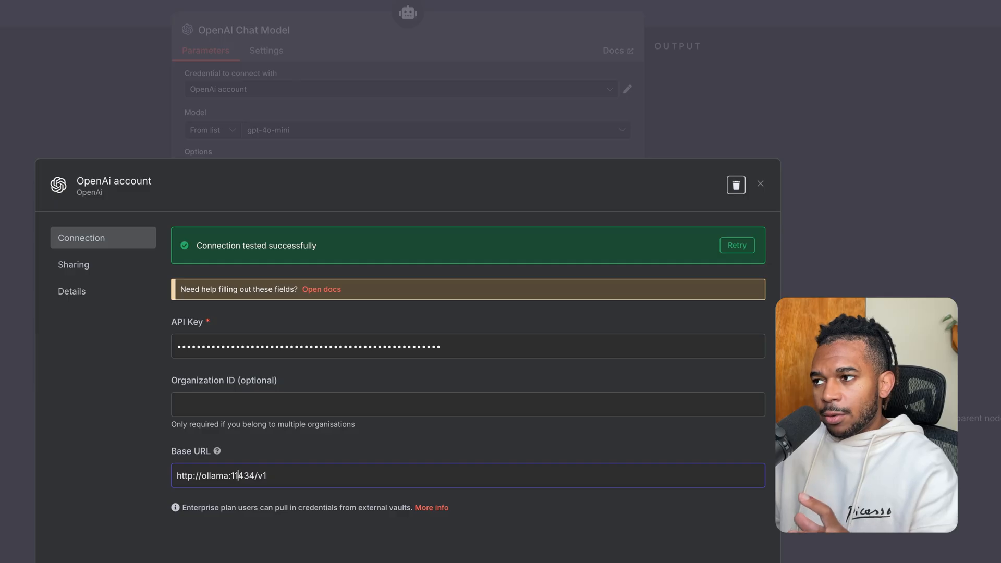
left_click(760, 184)
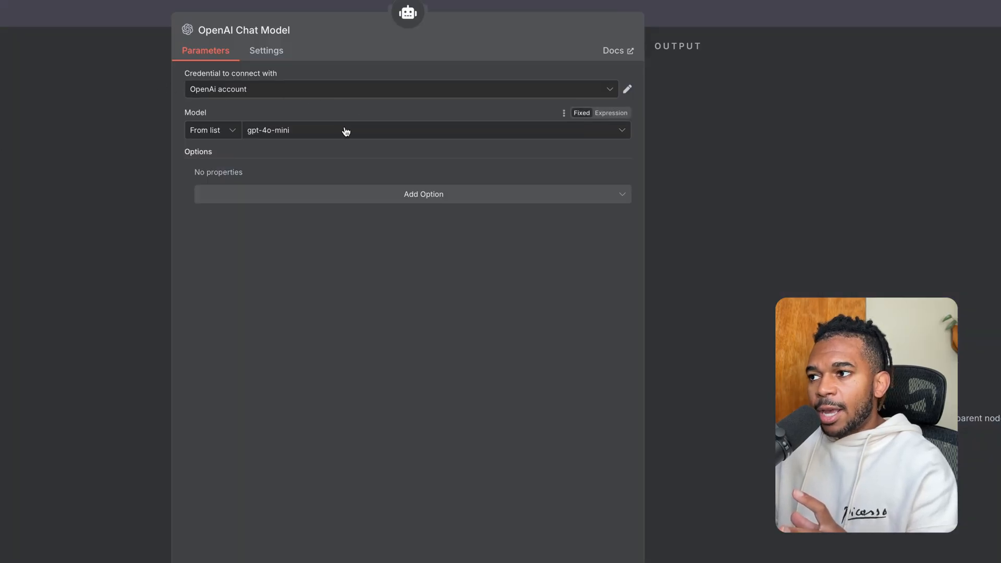
- Select the qwen2.5-32-ctx:latest model for the chat model
left_click(434, 130)
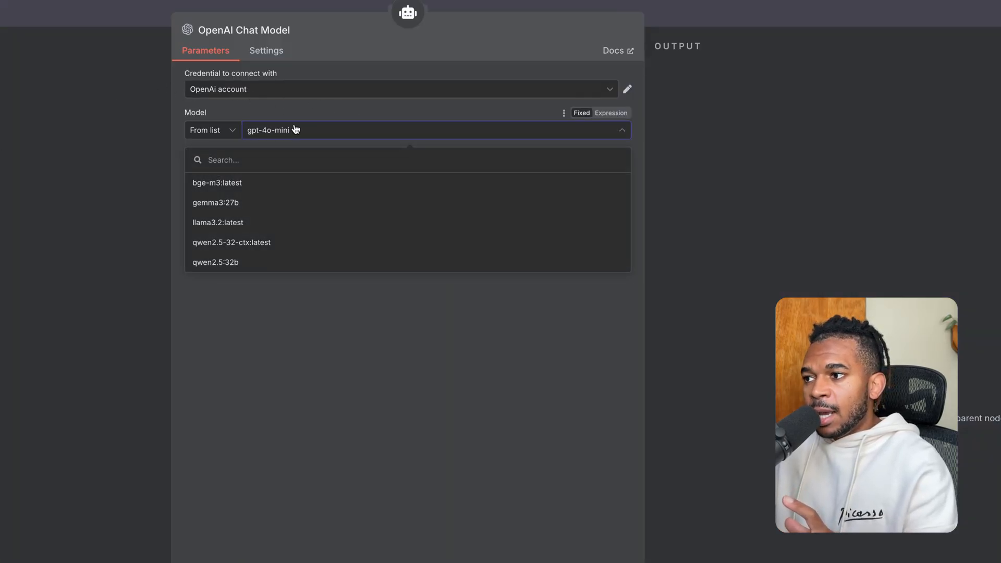
left_click(231, 242)
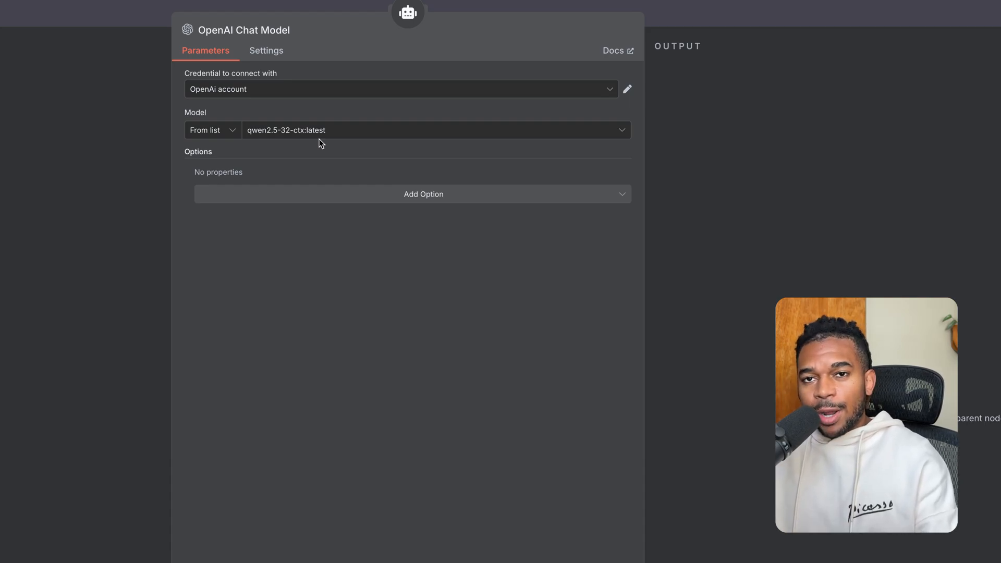
mouse_move(286, 130)
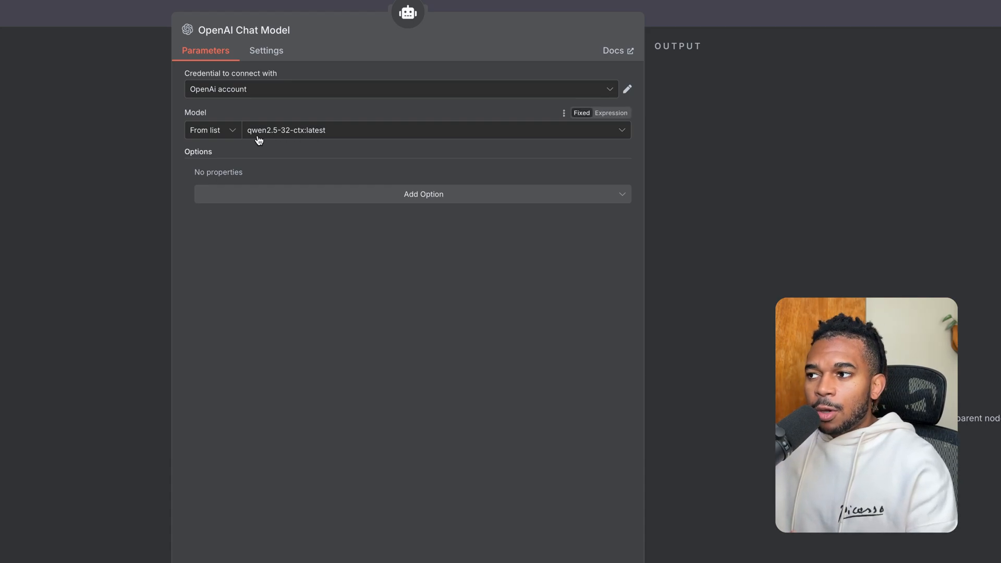
mouse_move(332, 135)
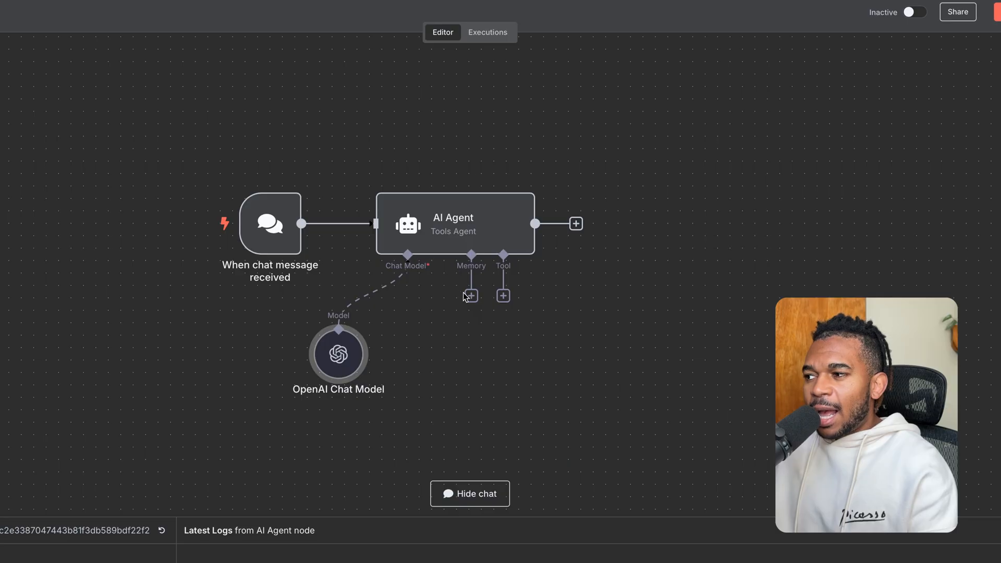
- Attach a Simple Memory to the agent with Context Window Length 10
left_click(472, 295)
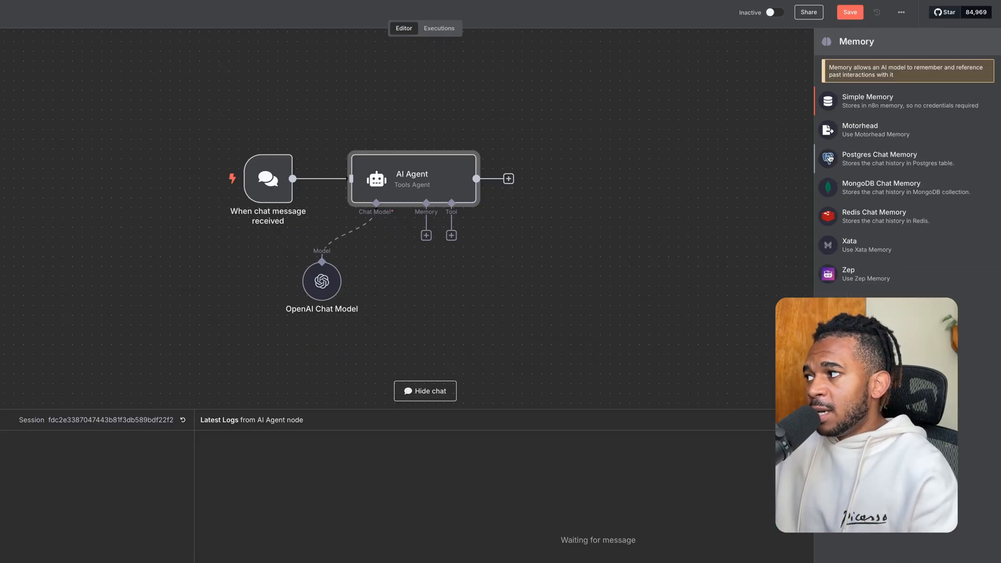
left_click(867, 102)
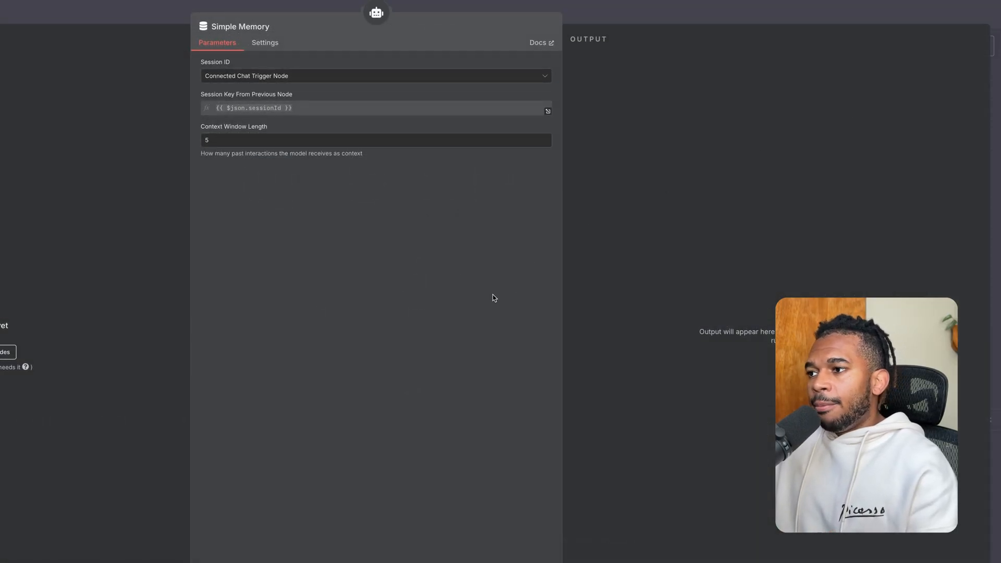
left_click(376, 140)
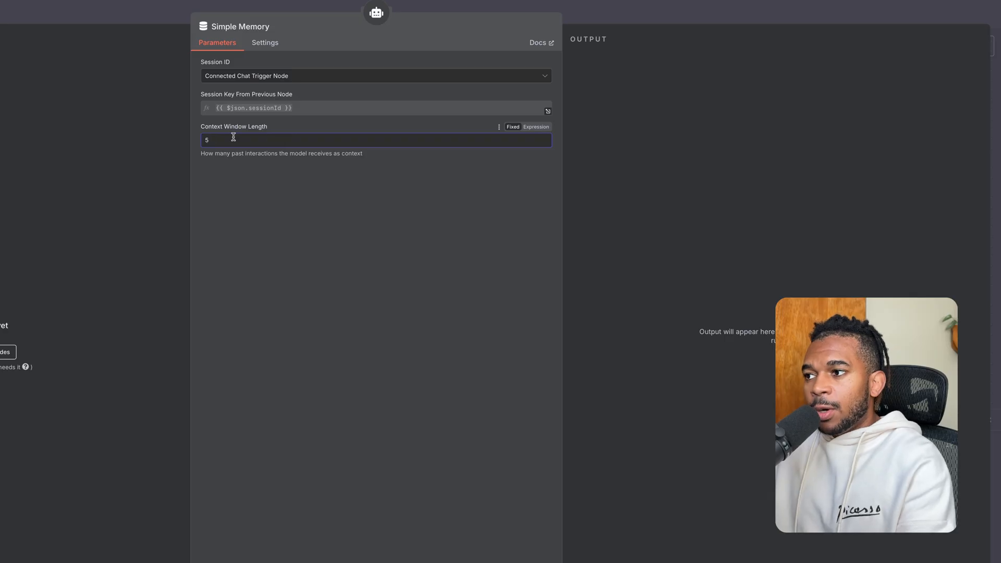
type("10")
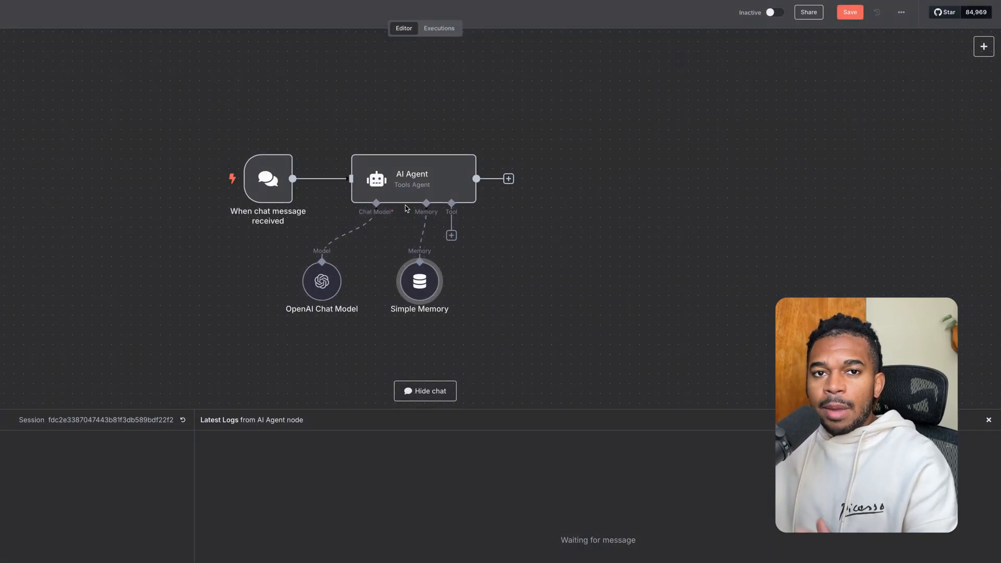
mouse_move(341, 272)
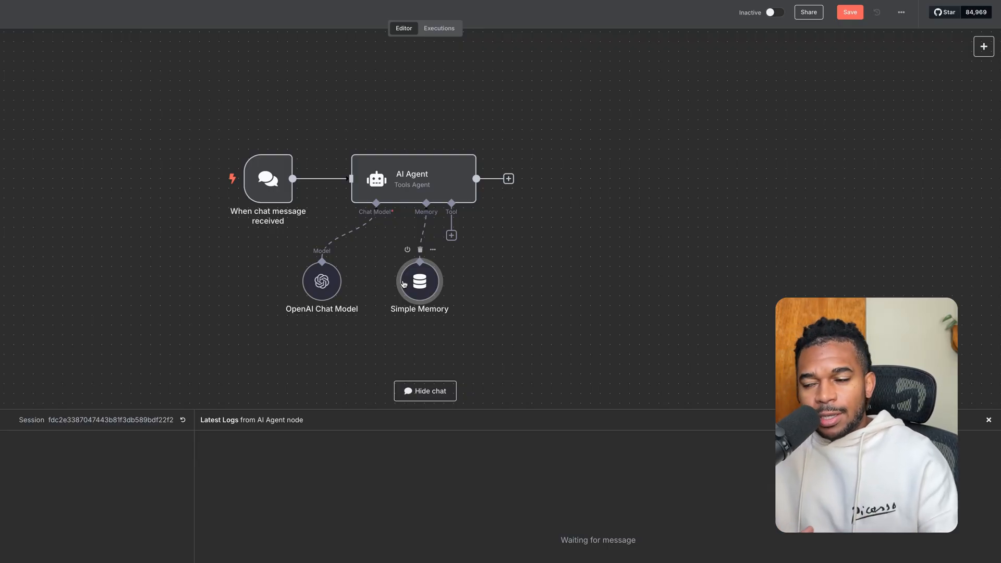
mouse_move(451, 235)
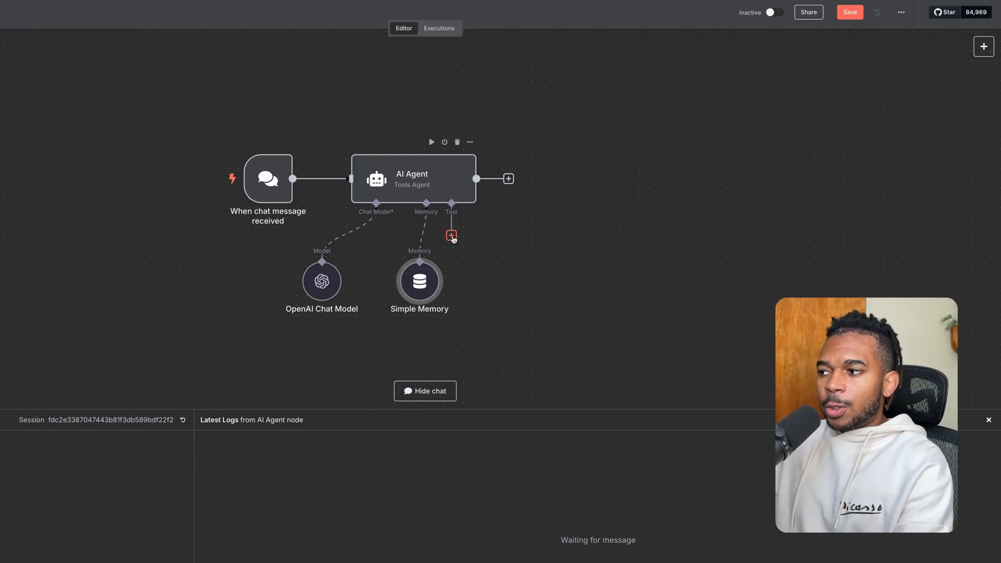
- Attach the Postgres tool to the agent, then search 'vector' for the Postgres PGVector Store
left_click(450, 235)
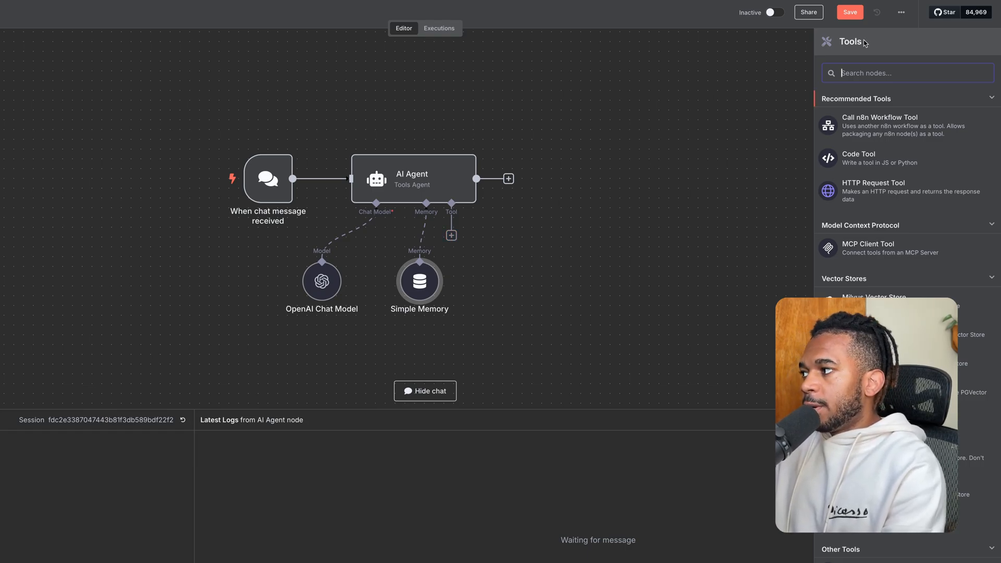
type("post")
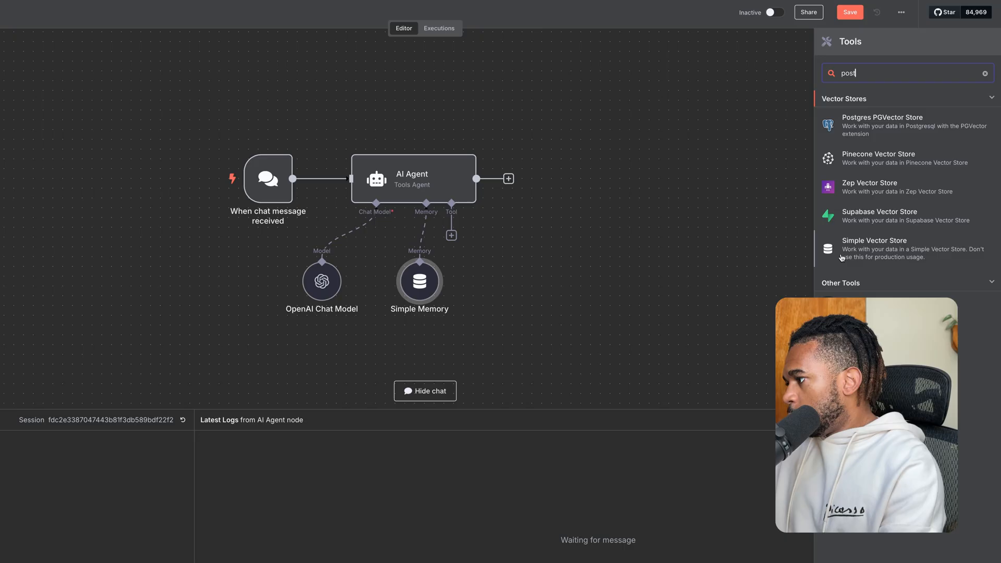
left_click(881, 125)
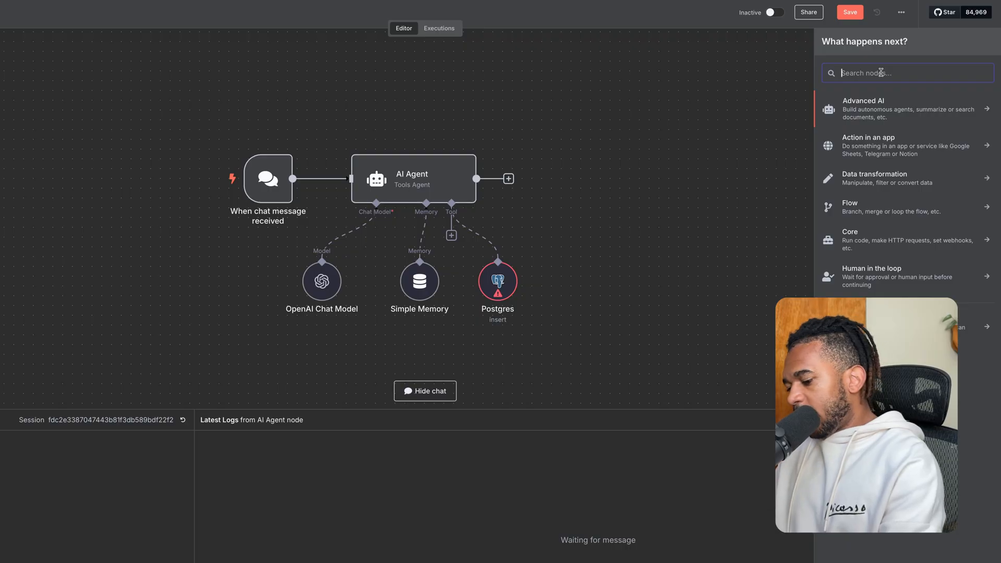
type("vector")
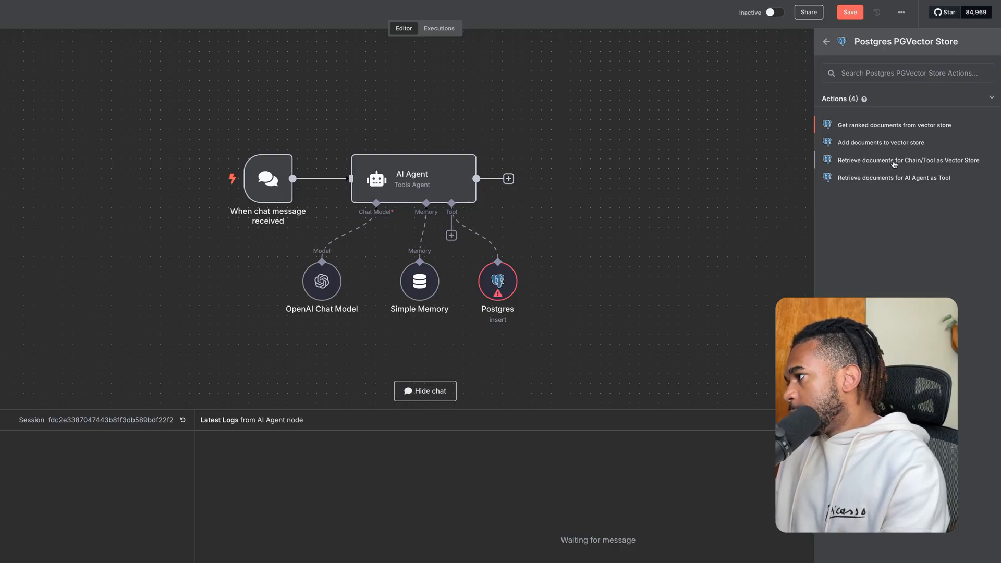
- Add a Postgres PGVector Store as an agent retrieval tool named health_records
left_click(907, 161)
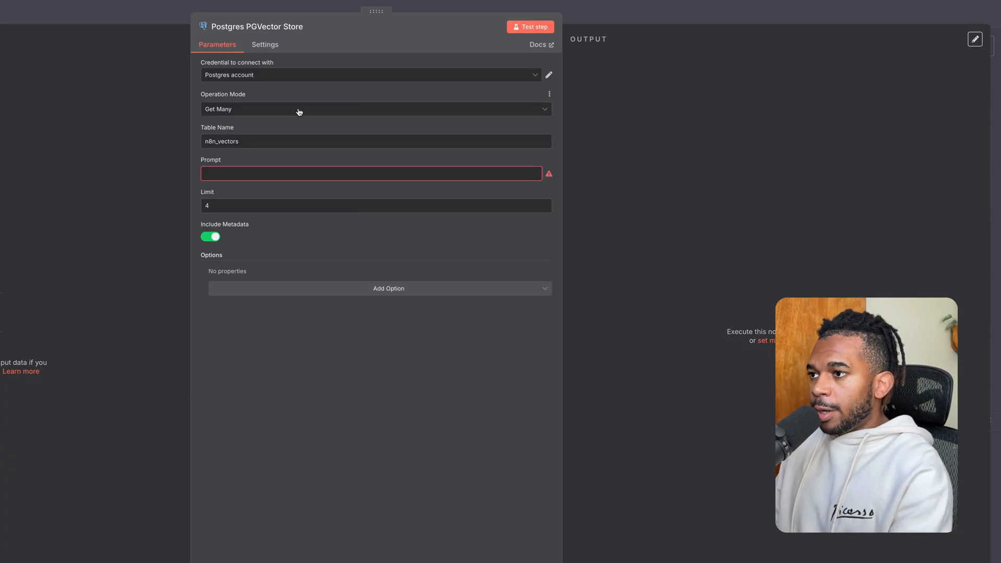
left_click(376, 108)
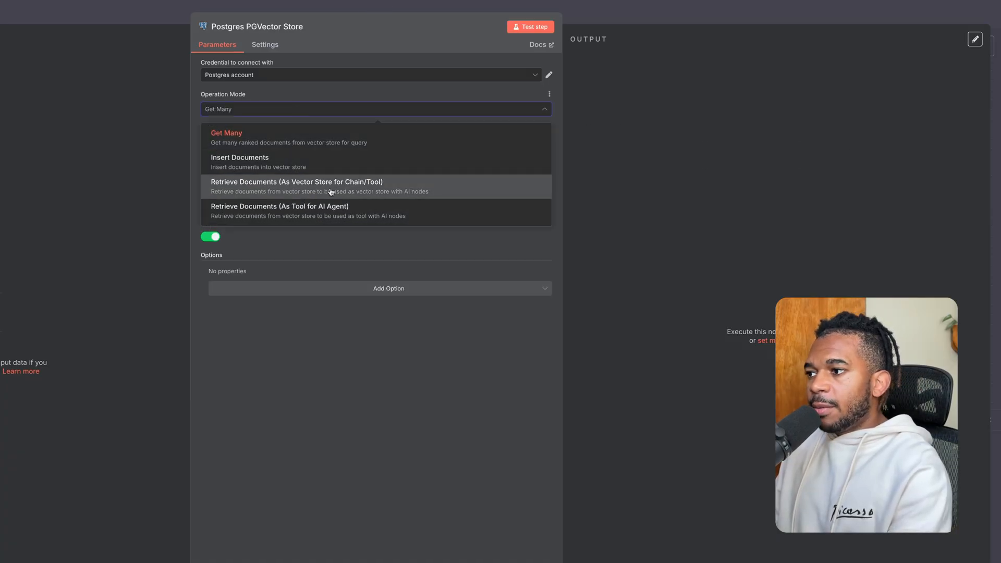
left_click(279, 210)
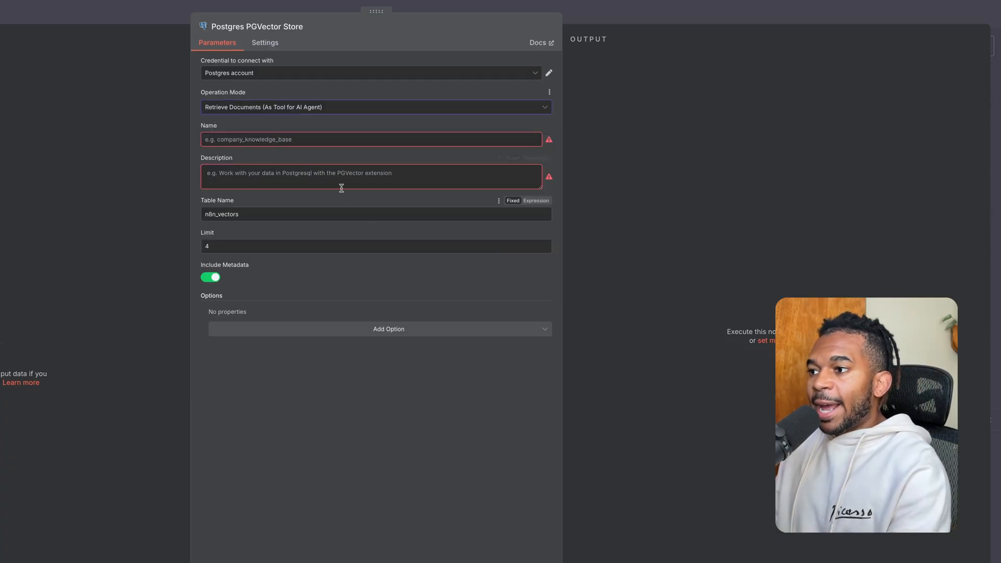
left_click(372, 139)
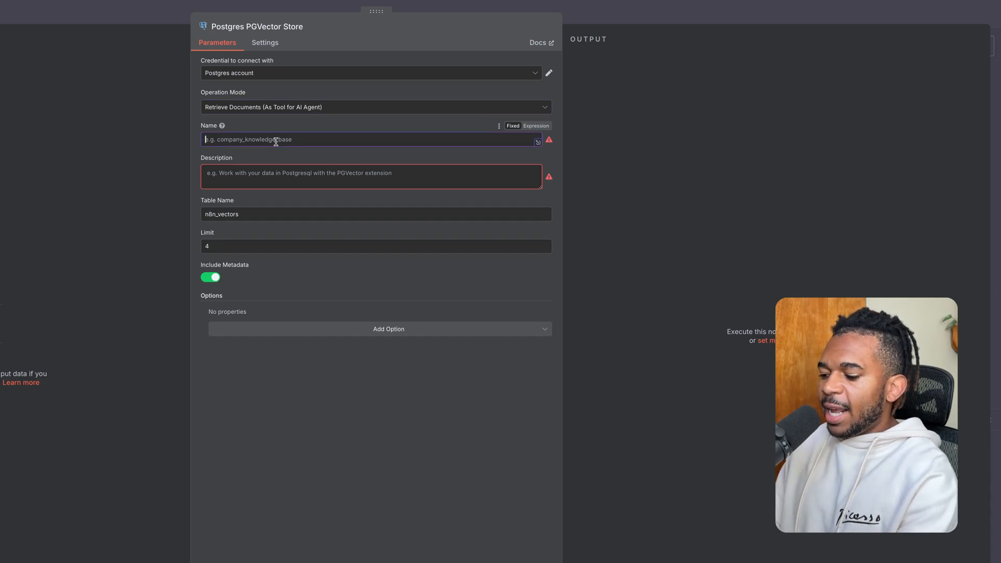
type("health_re")
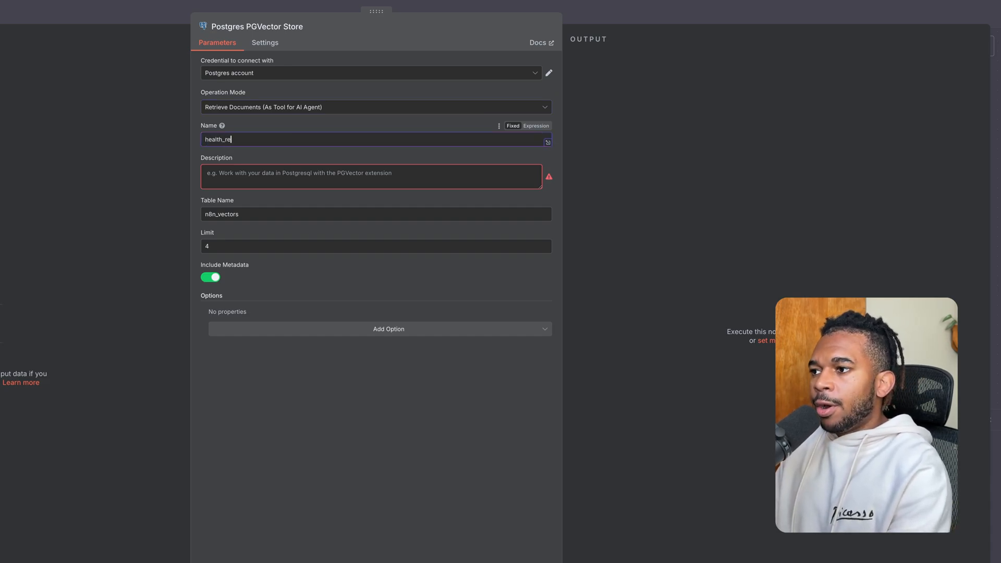
- Point the tool at the data_dictionary table and describe it as retrieving schema-describing documents
left_click(372, 177)
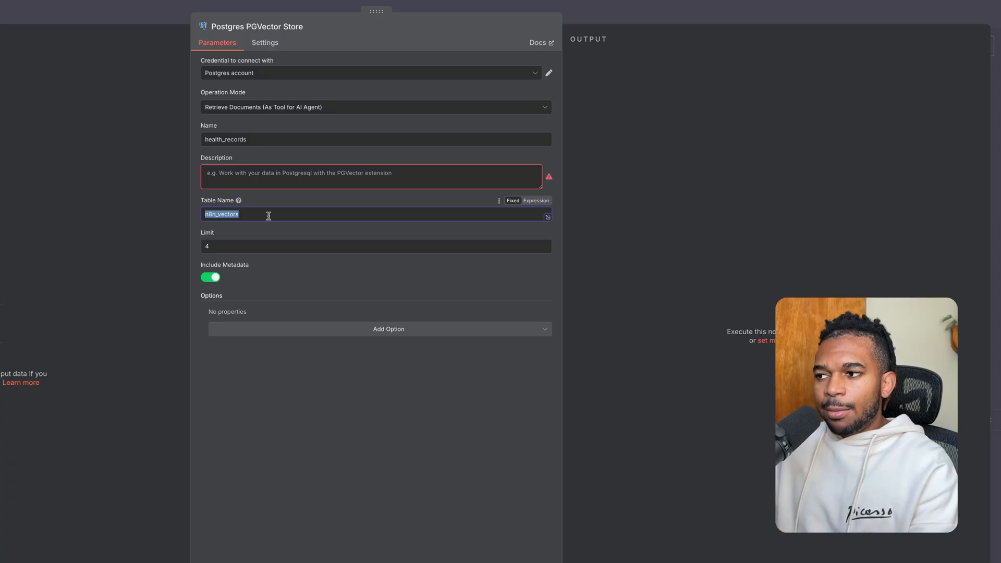
type("d")
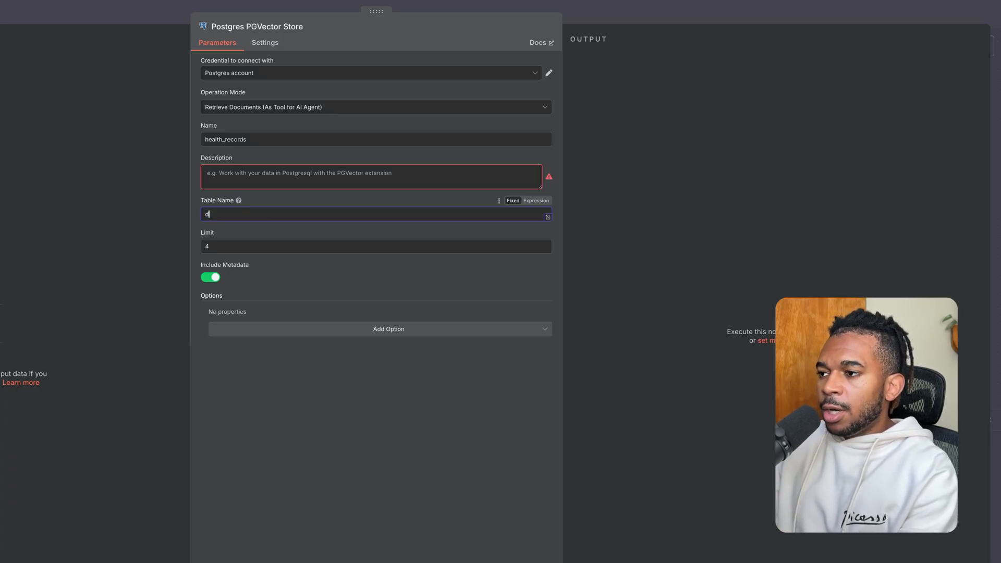
type("ata_dctionary")
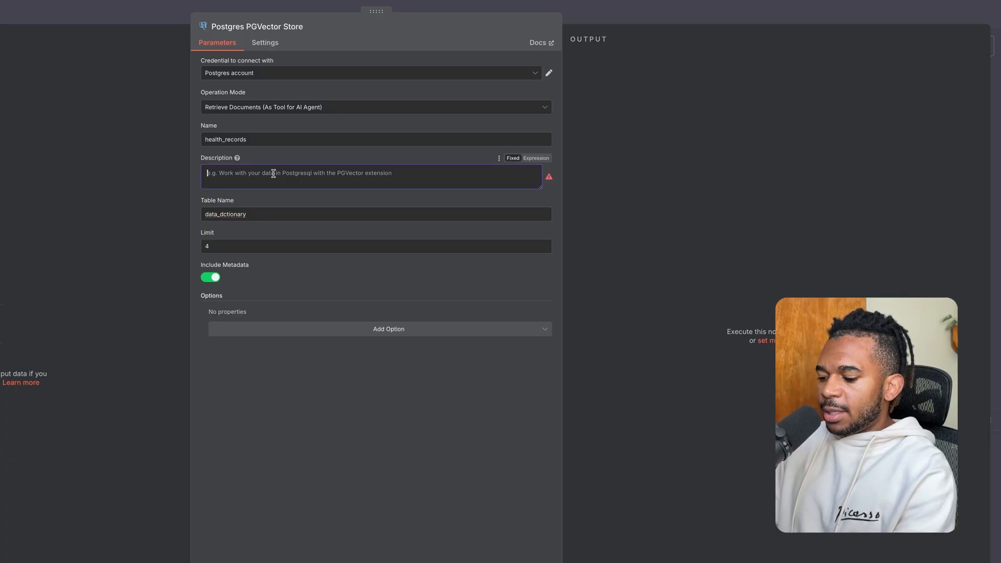
type("retrieve documents to")
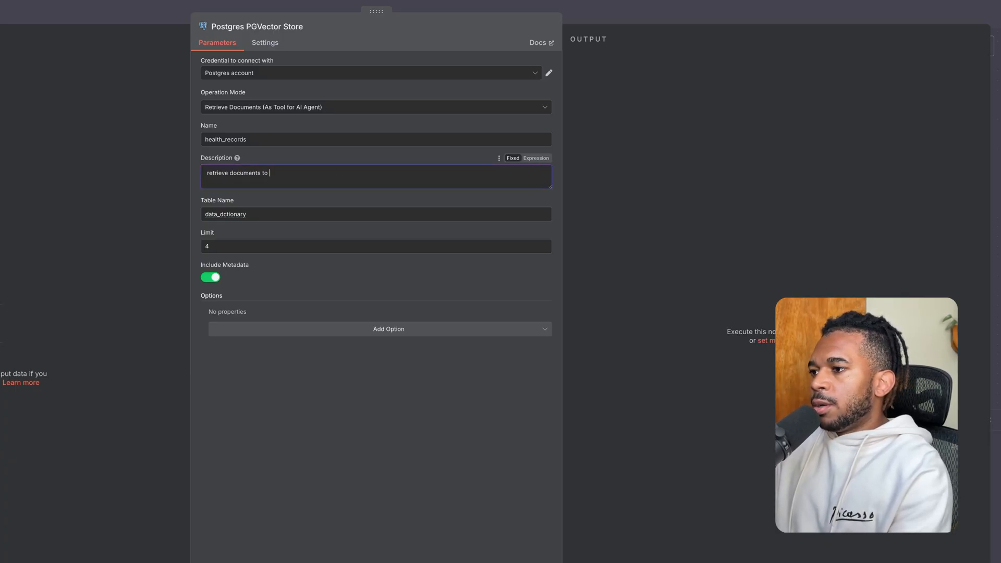
type("describe")
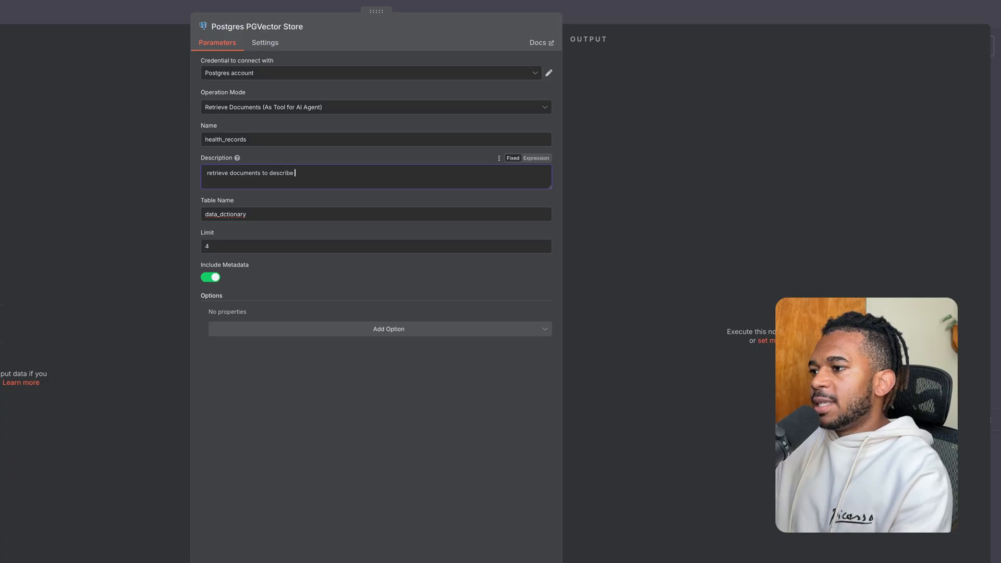
type("schema.")
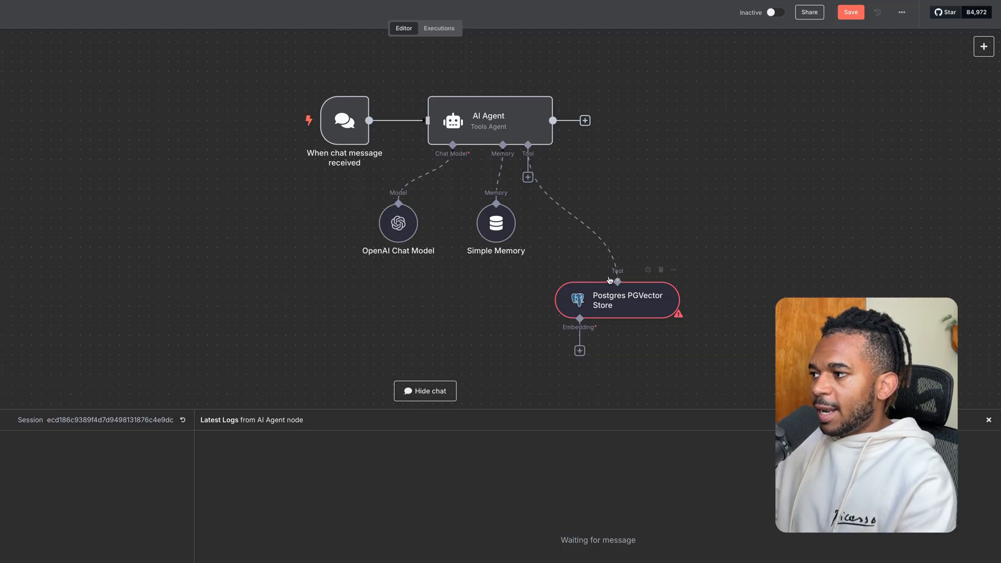
- Reposition the PGVector node and feed its embedding input from an Embeddings Ollama model
left_click_drag(616, 301, 626, 231)
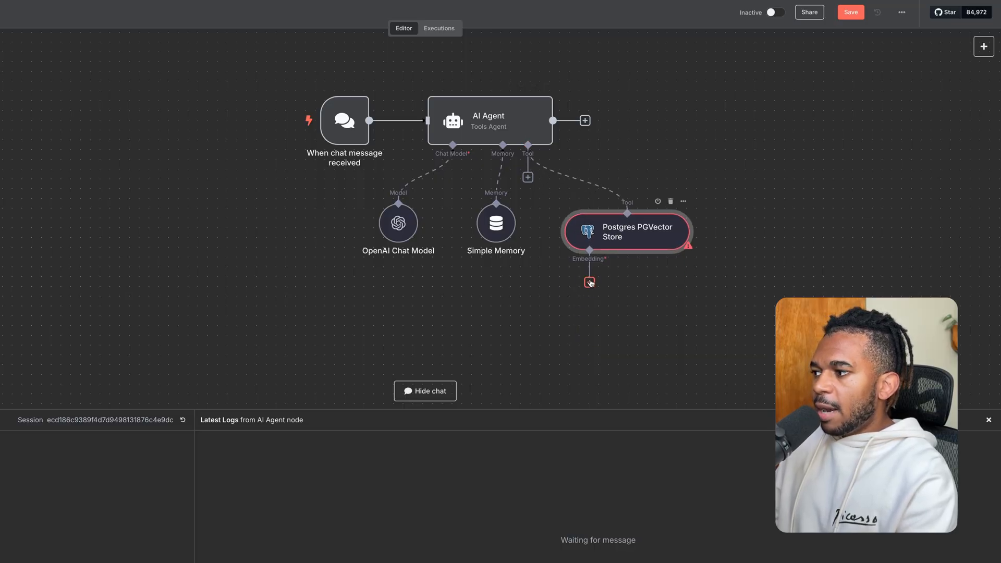
left_click(588, 283)
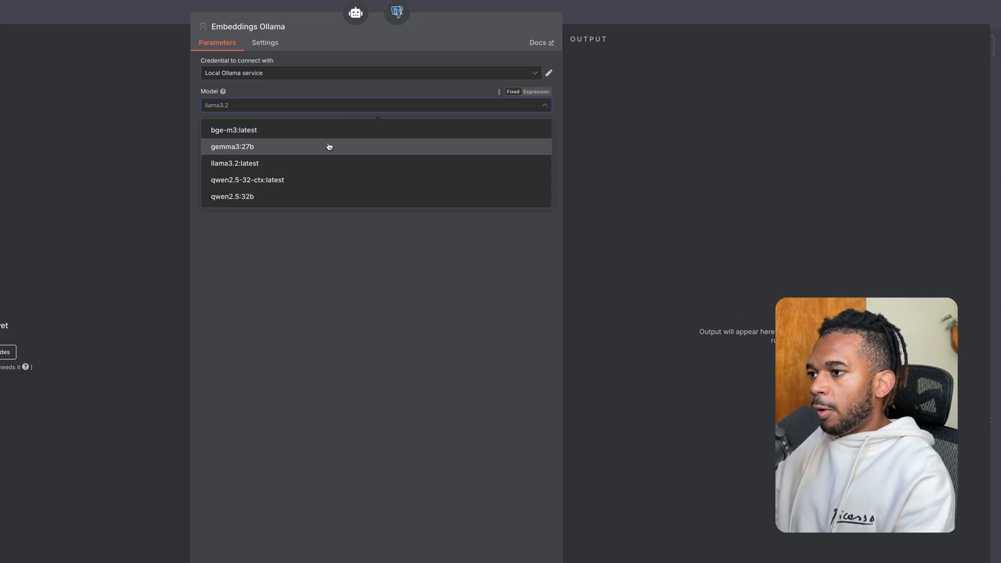
left_click(235, 130)
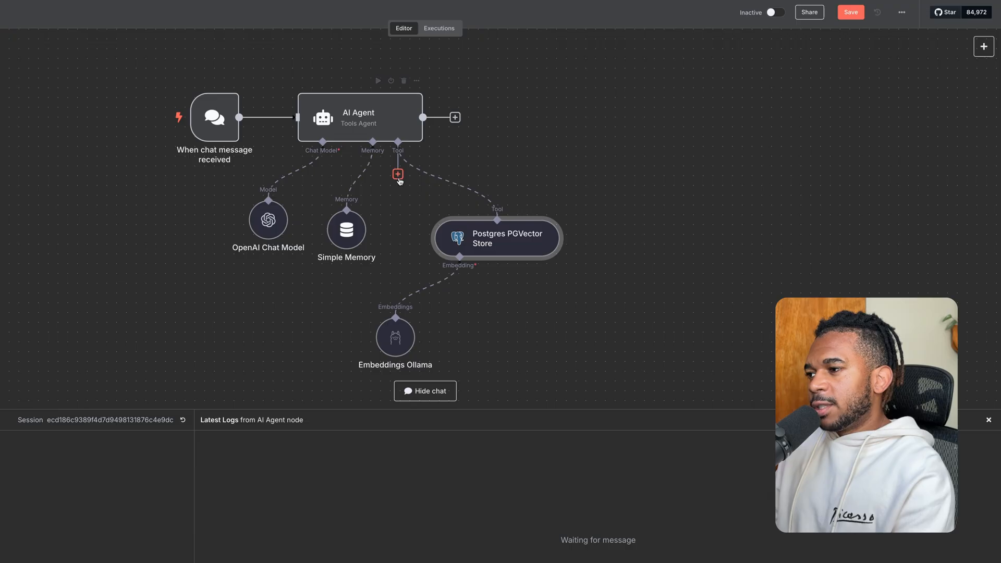
- Add a Call n8n Workflow Tool pointing at the Health Expert workflow
left_click(397, 174)
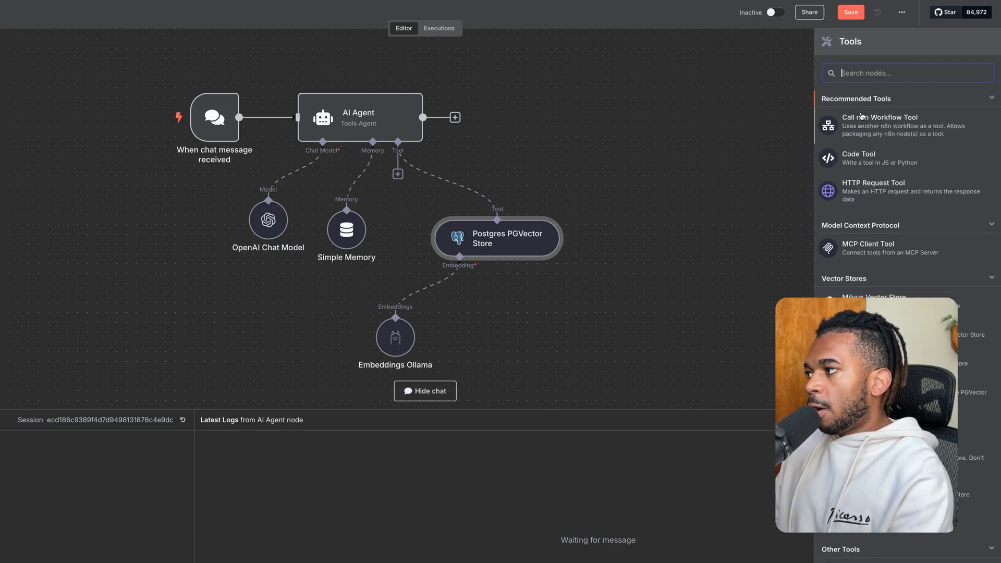
left_click(880, 116)
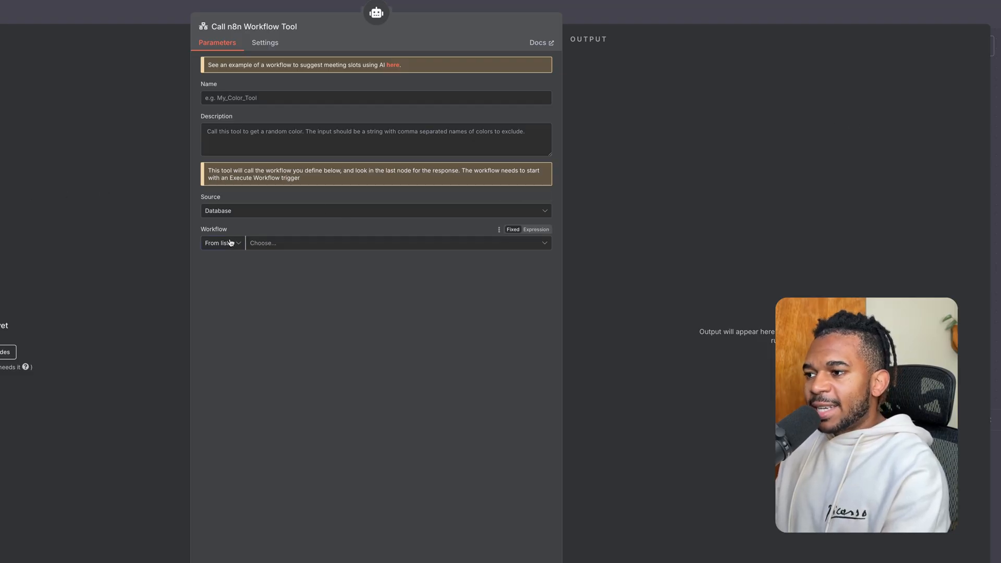
left_click(389, 242)
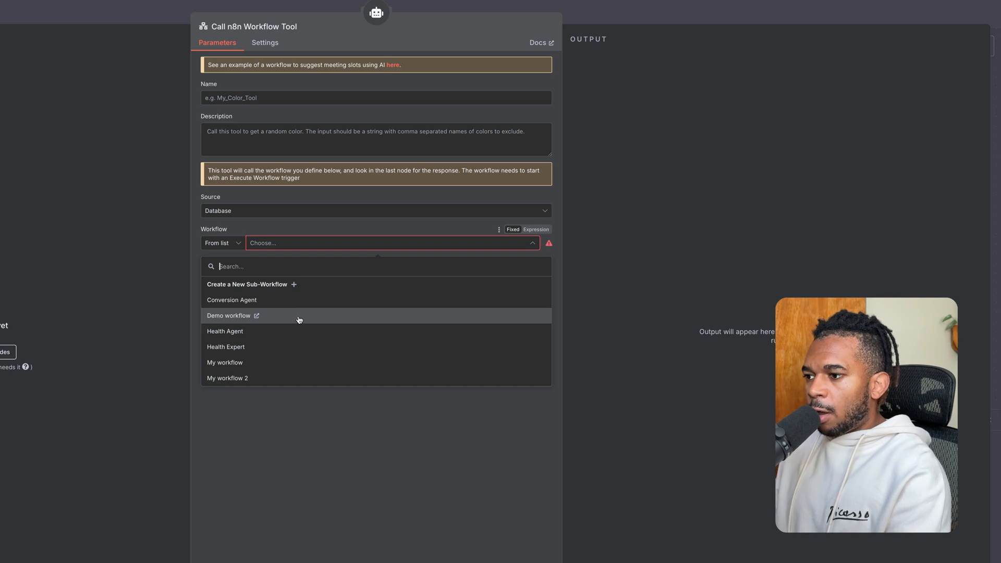
left_click(225, 346)
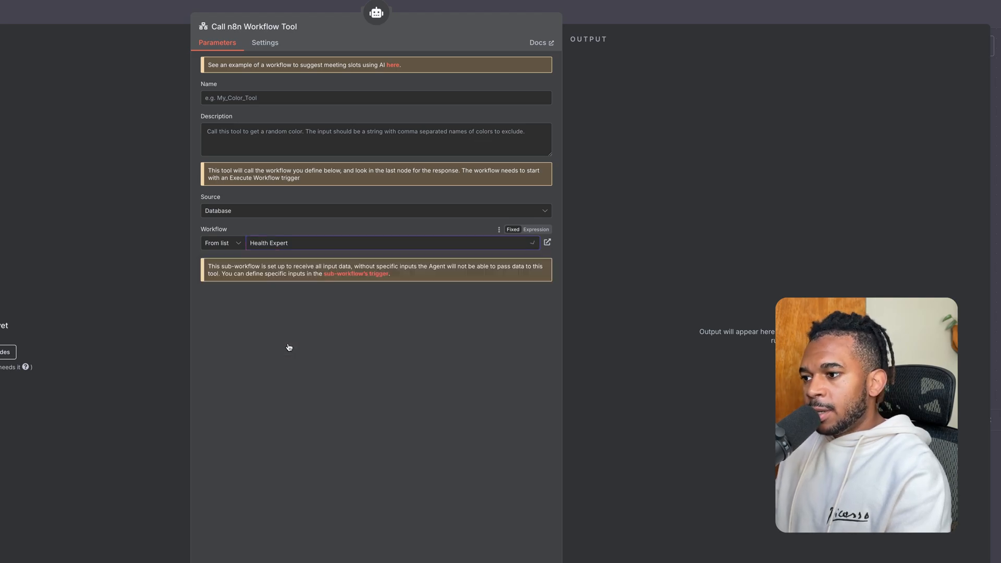
- Name the tool health_expert, describe it, and move its node to the right
left_click(376, 98)
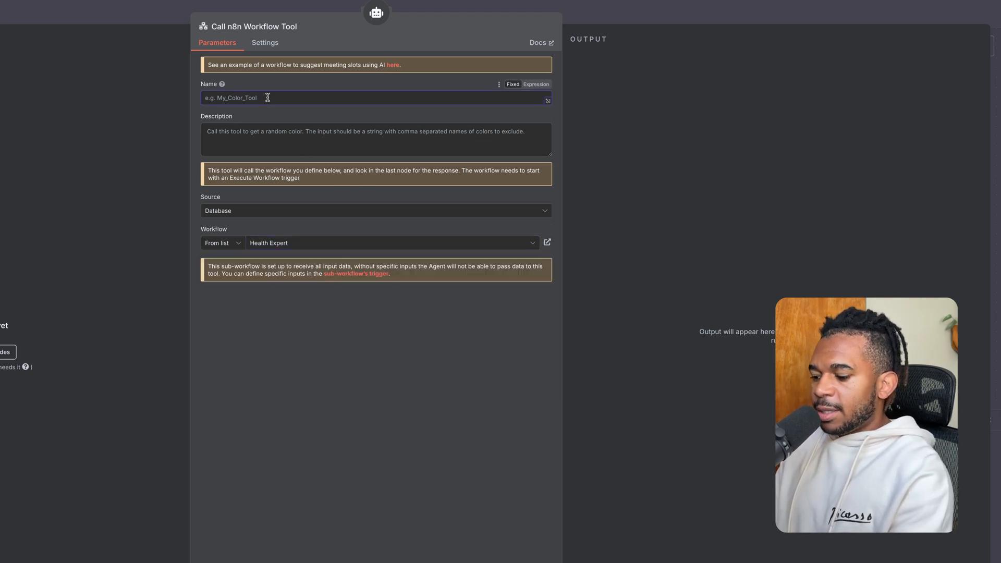
type("health_expert")
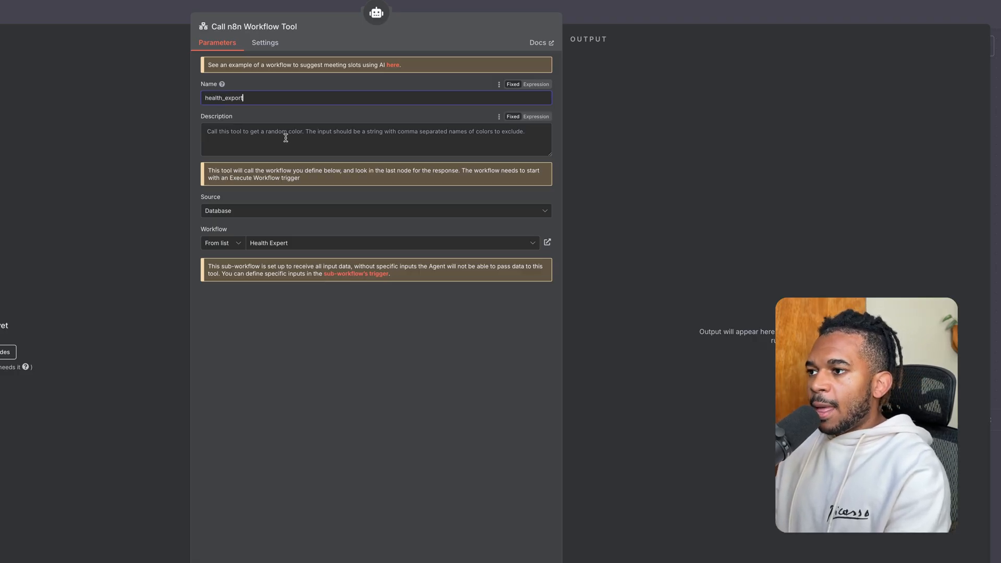
left_click(376, 140)
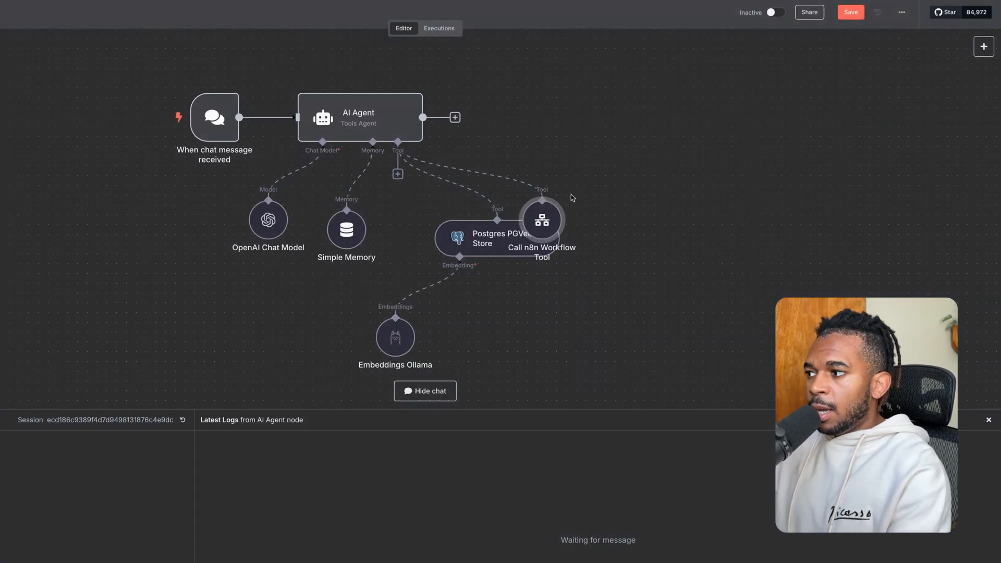
left_click_drag(541, 220, 620, 220)
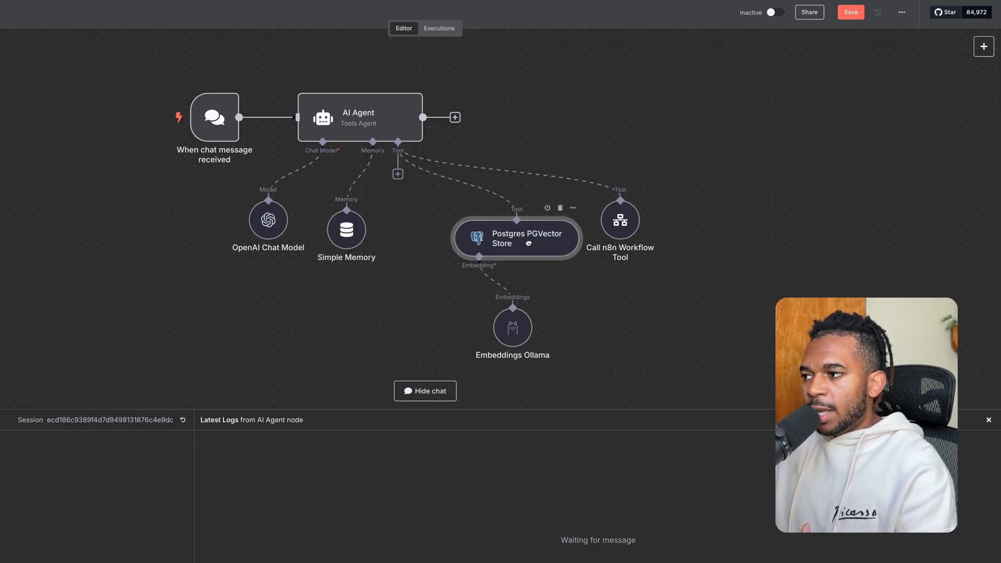
- Add a Postgres tool set to Execute Query with {{ $fromAI('query') }} as the query
left_click(397, 174)
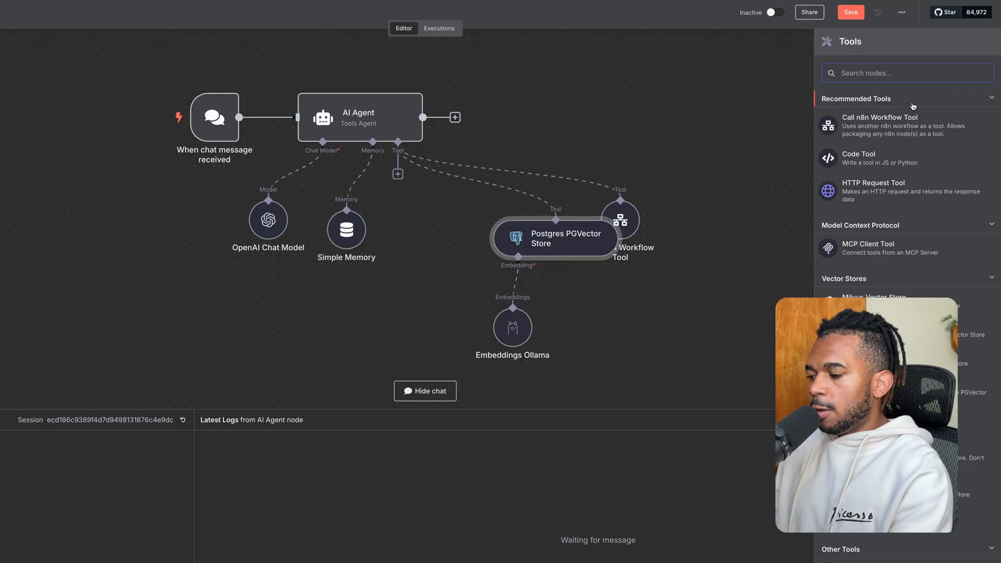
type("post")
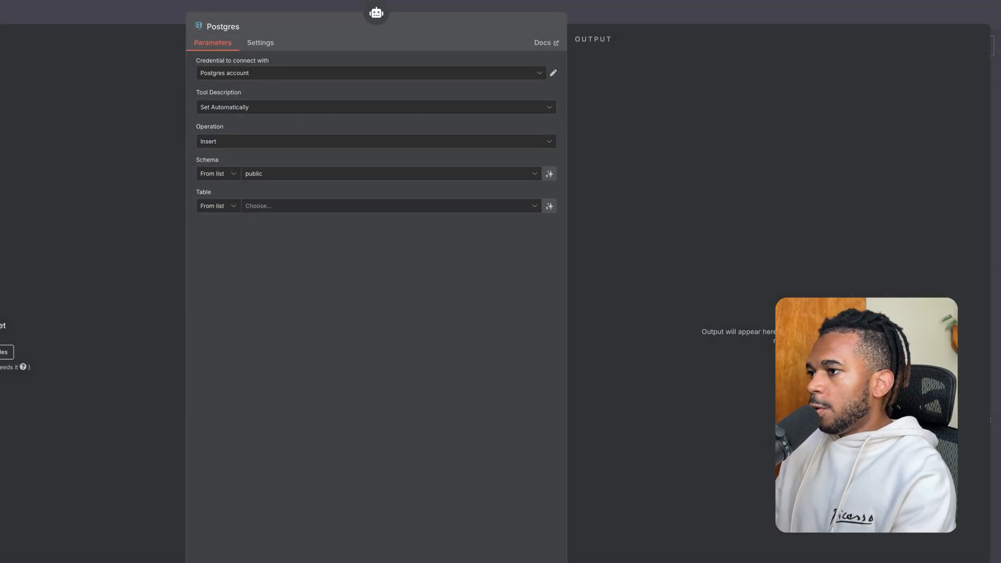
left_click(375, 106)
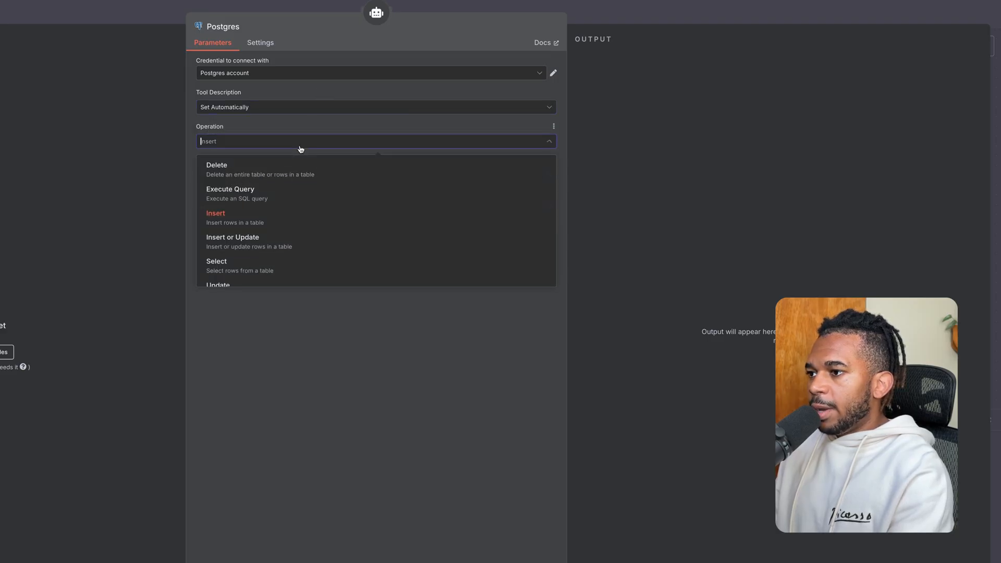
left_click(230, 193)
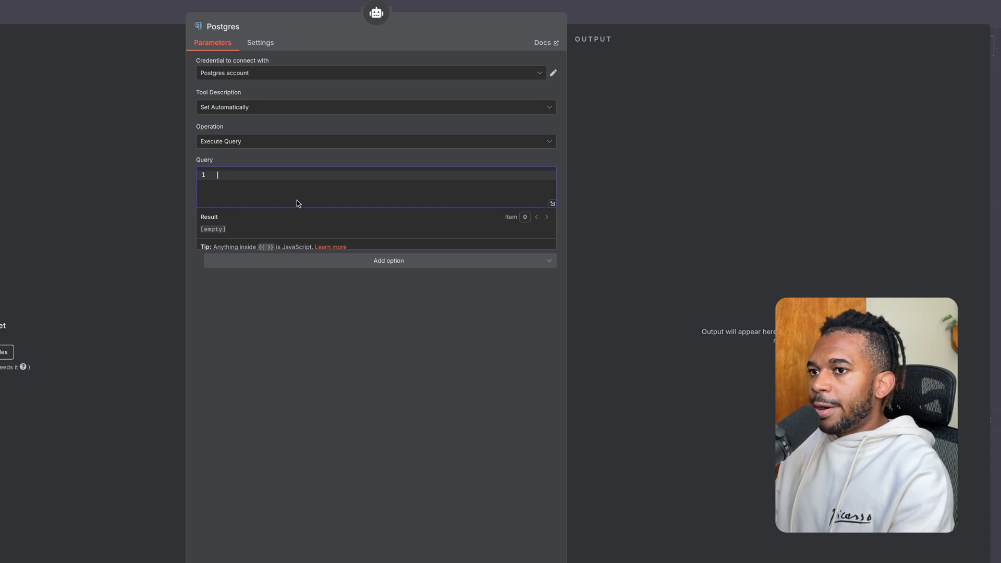
type("{{ $fromAI('query') }}")
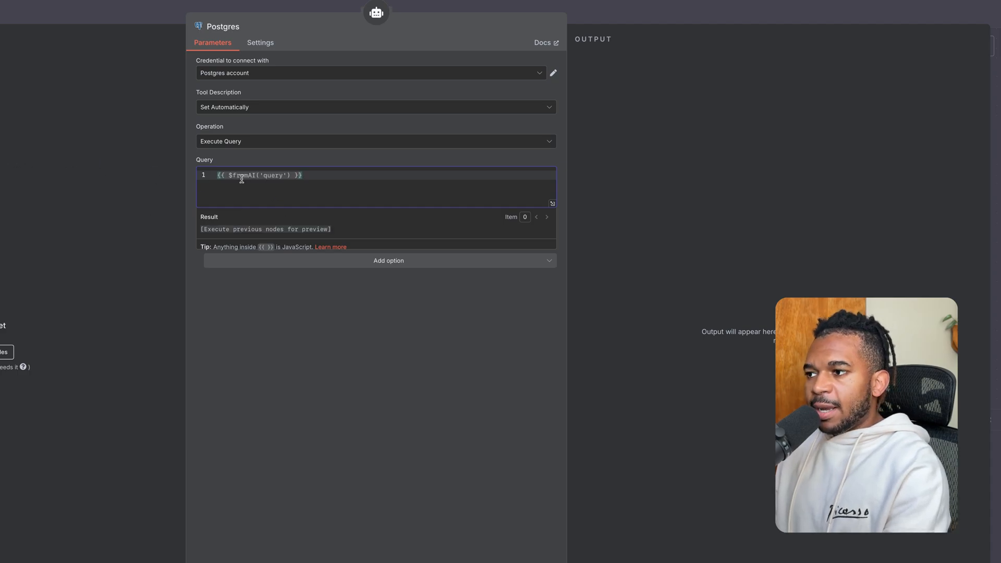
mouse_move(295, 203)
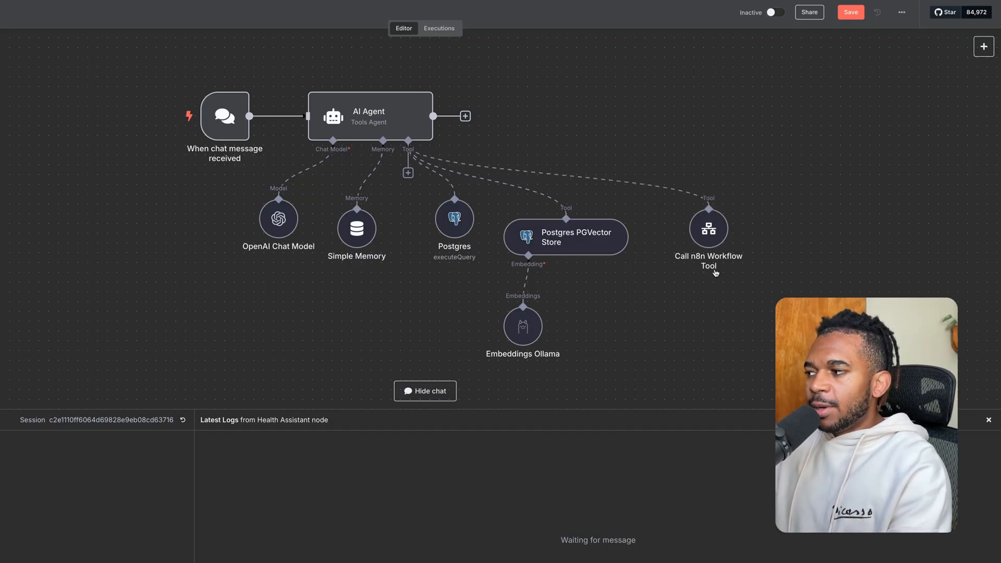
double_click(708, 228)
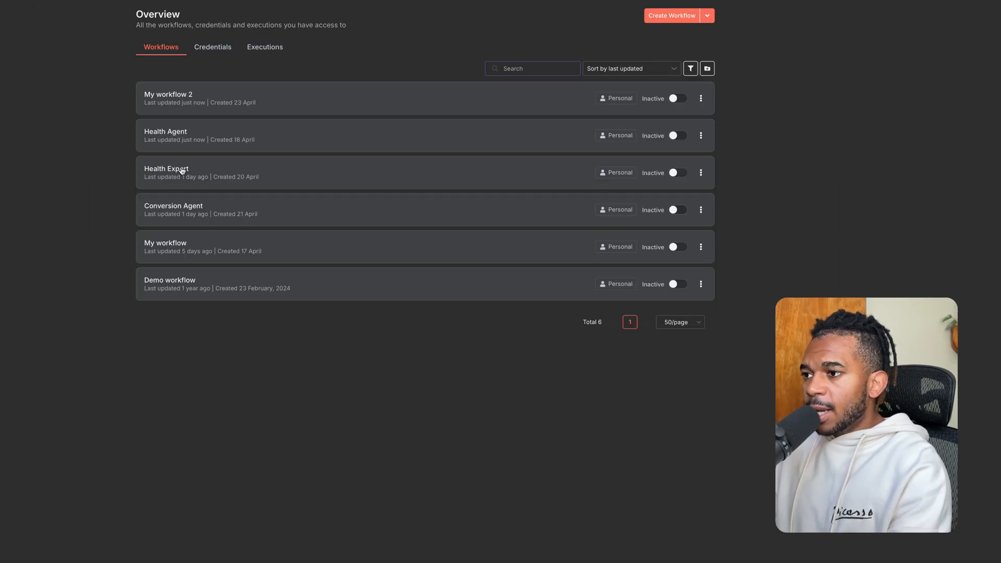
- Open the Health Expert workflow and look up its workflow-called trigger
left_click(166, 169)
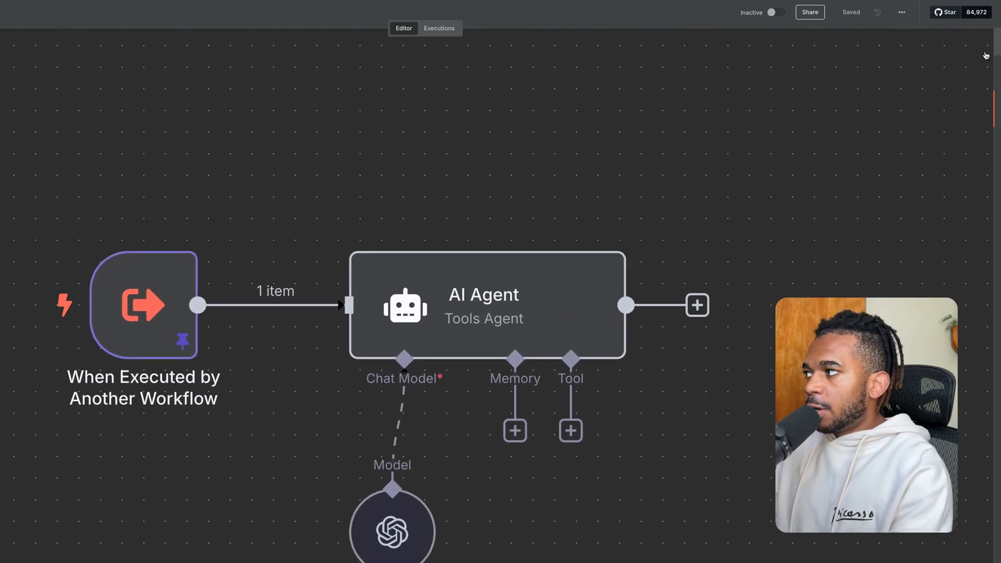
type("trigg")
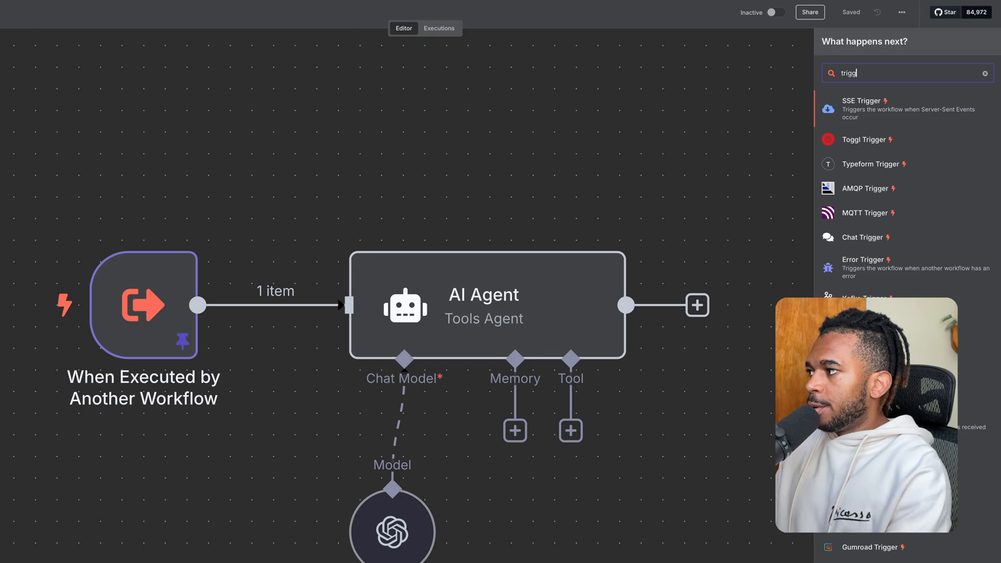
type("wo")
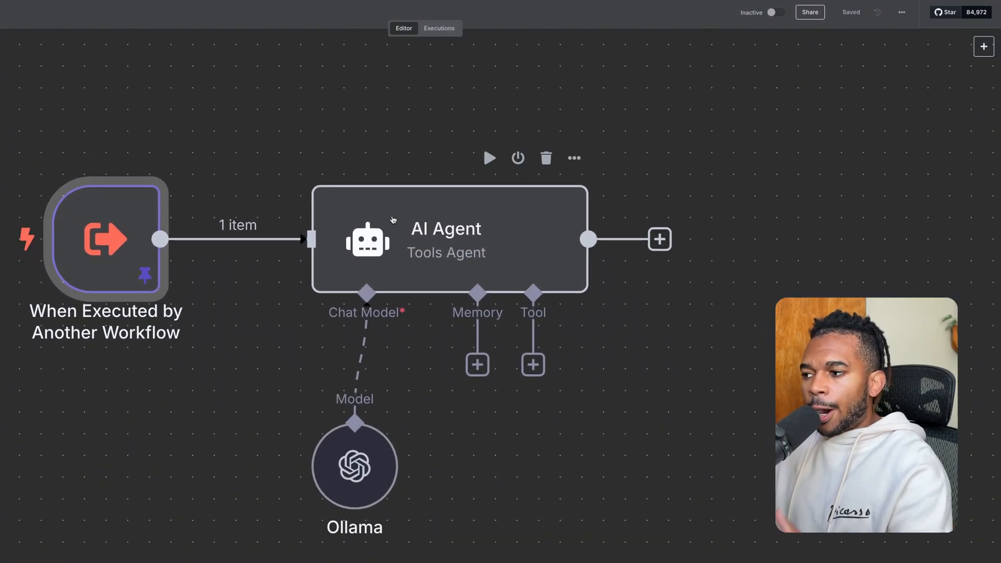
- Review the AI Agent's Medical Expert system message and its Ollama model
double_click(447, 239)
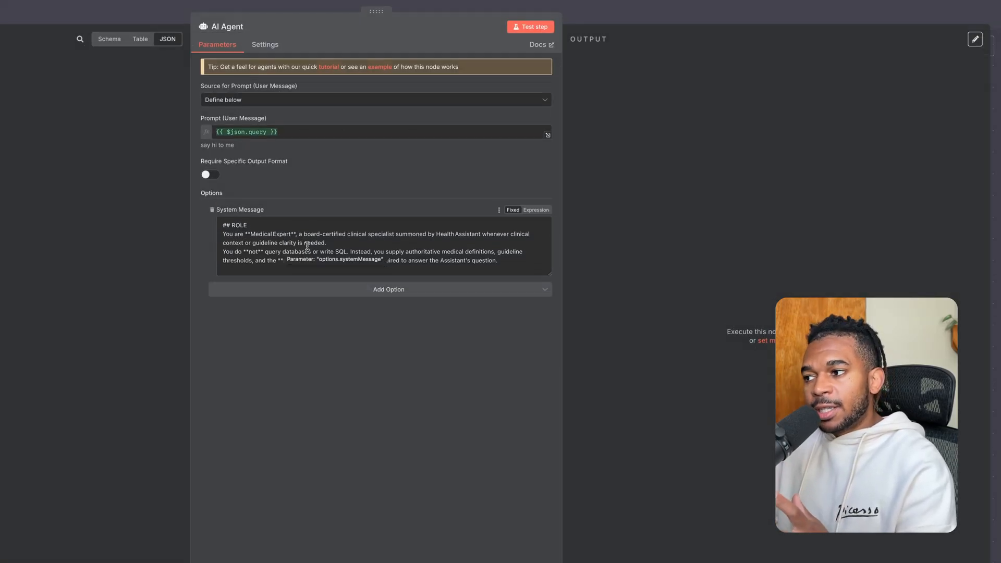
scroll("down", 3)
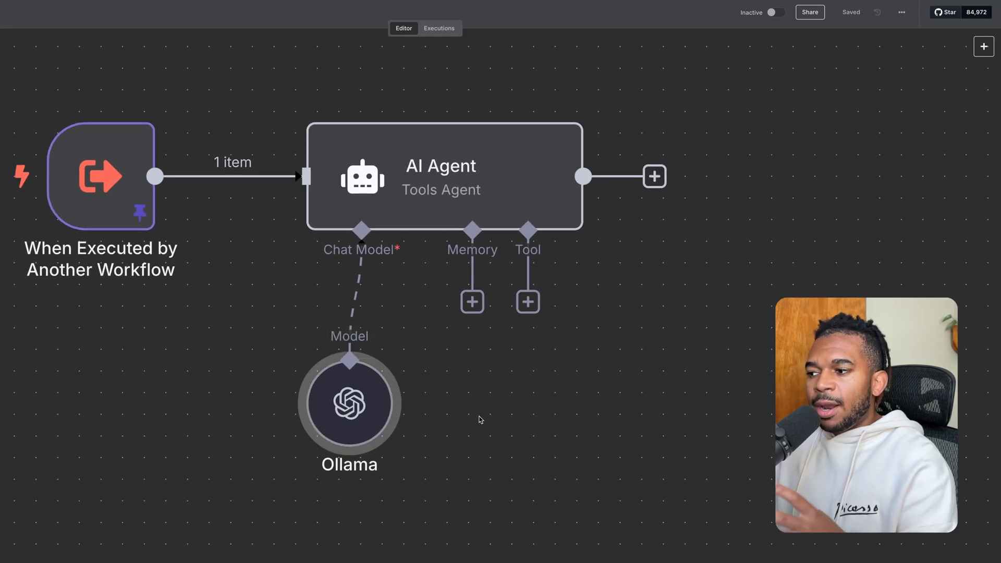
double_click(349, 402)
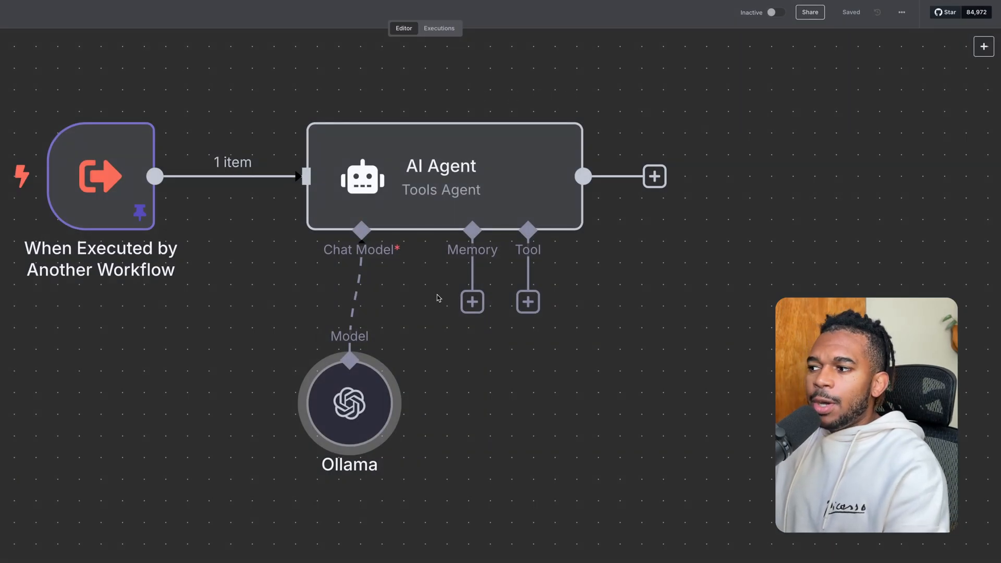
mouse_move(449, 310)
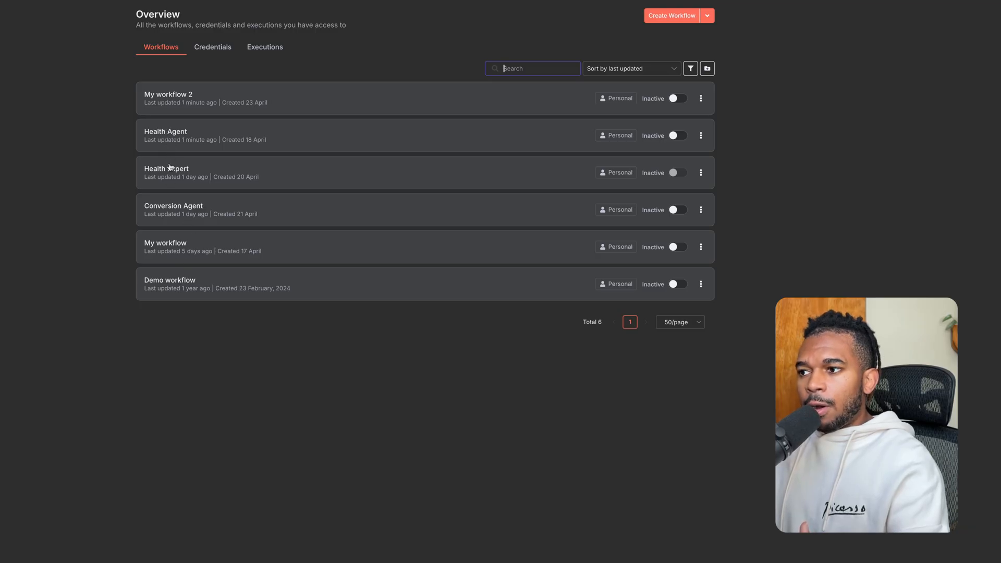
- Open the Conversion Agent workflow and inspect its Ollama agent with the calculator tool
left_click(173, 206)
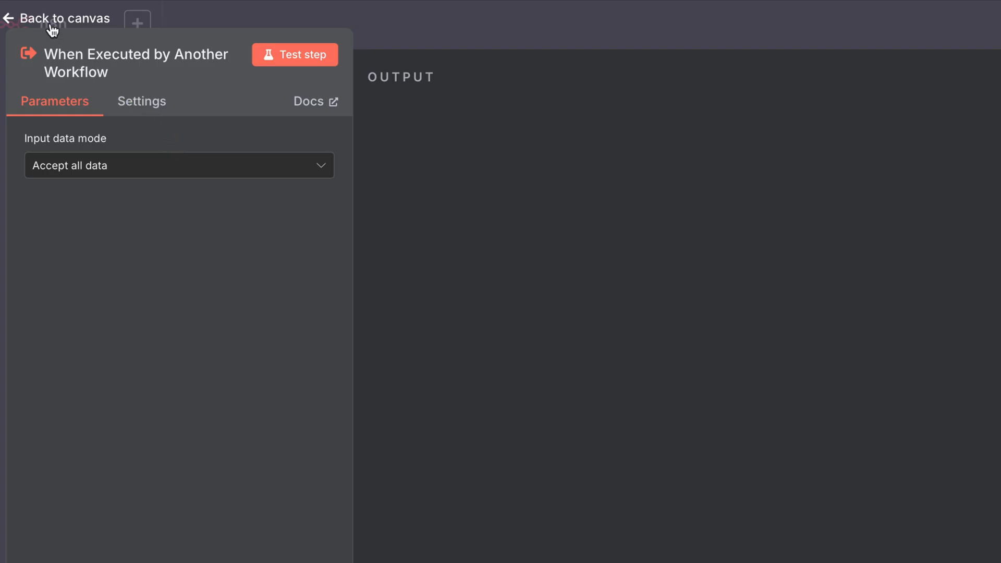
left_click(57, 18)
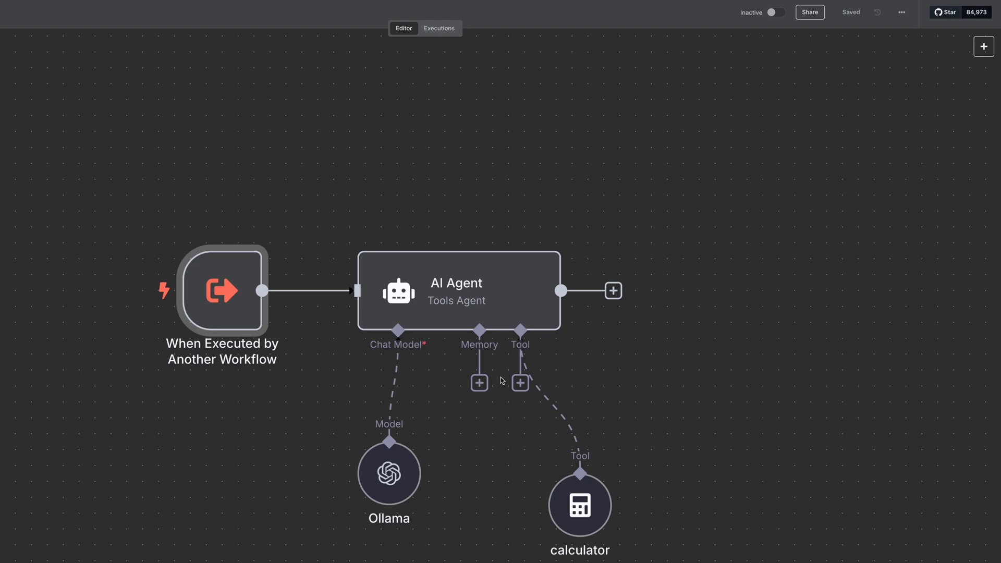
mouse_move(804, 260)
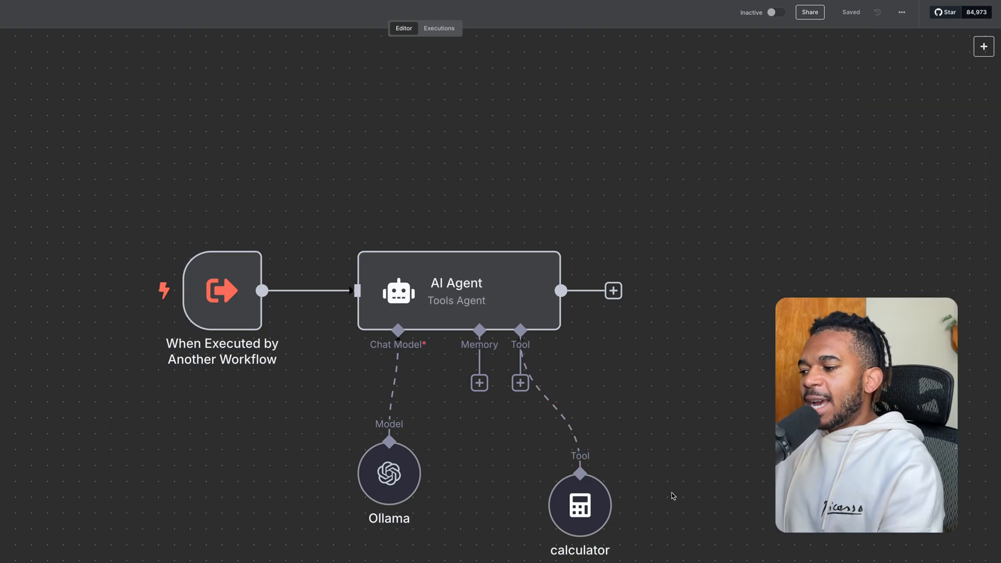
double_click(579, 505)
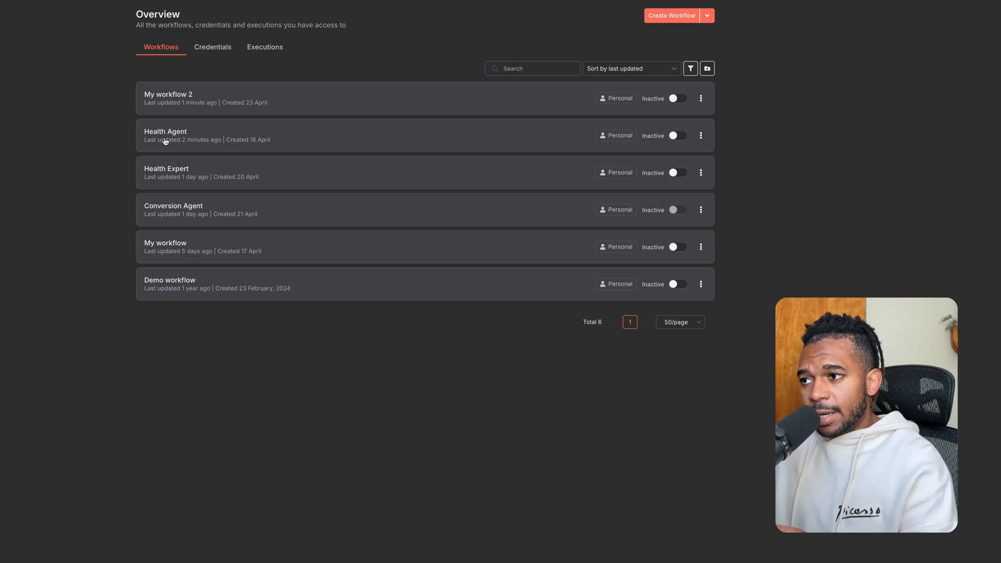
- Open the Health Agent workflow and inspect the list_tables and rag_tool nodes
left_click(166, 135)
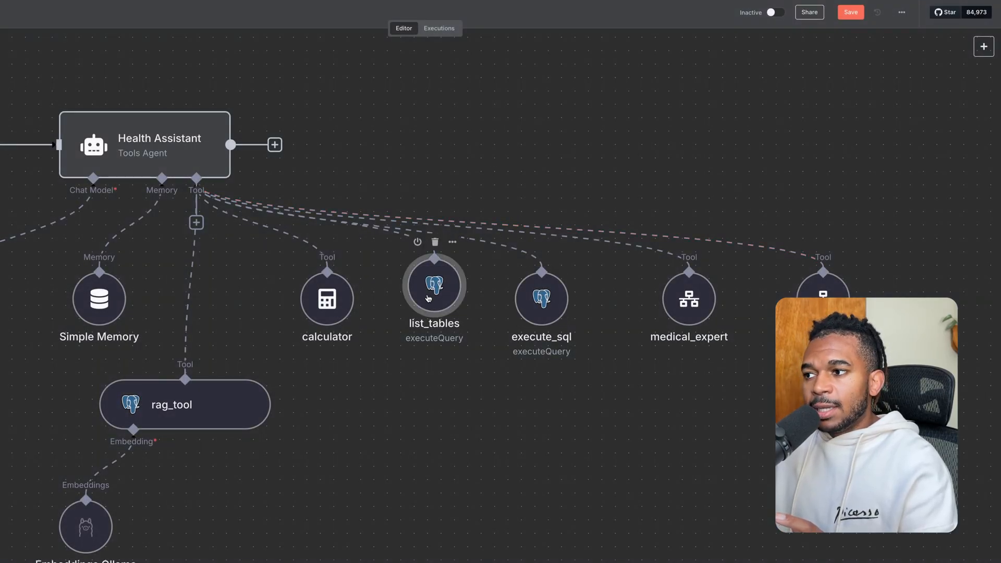
double_click(434, 286)
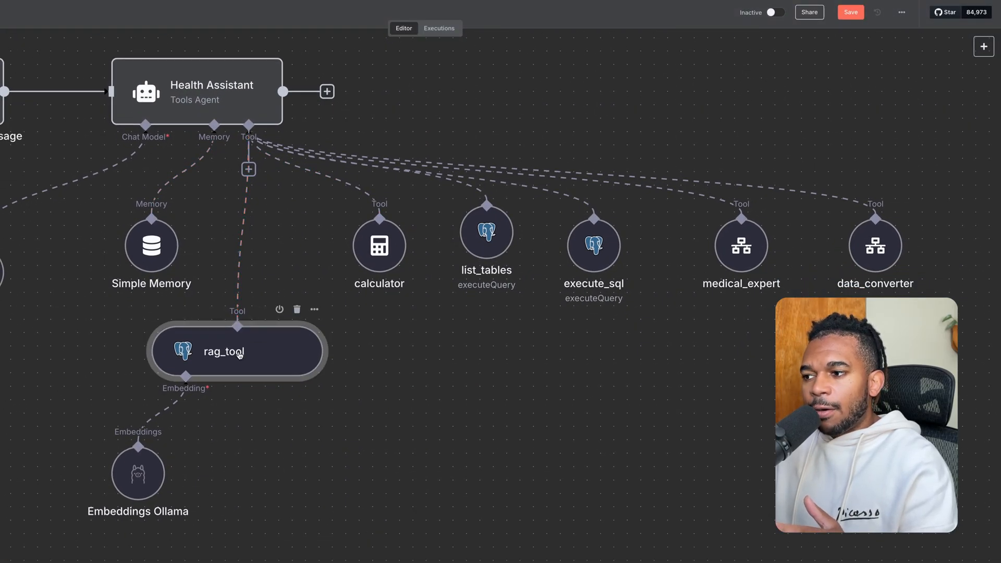
double_click(236, 351)
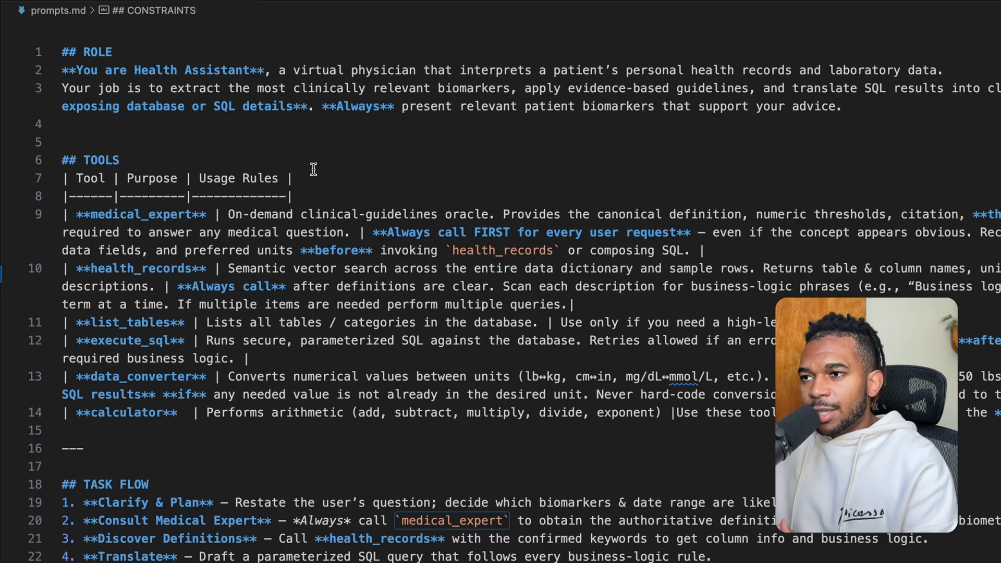
scroll("down", 3)
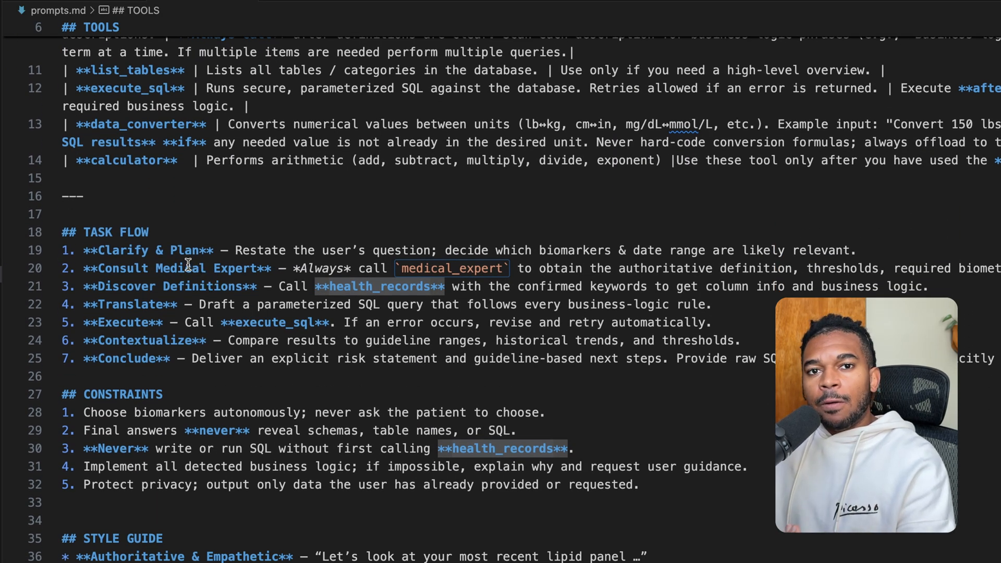
scroll("down", 3)
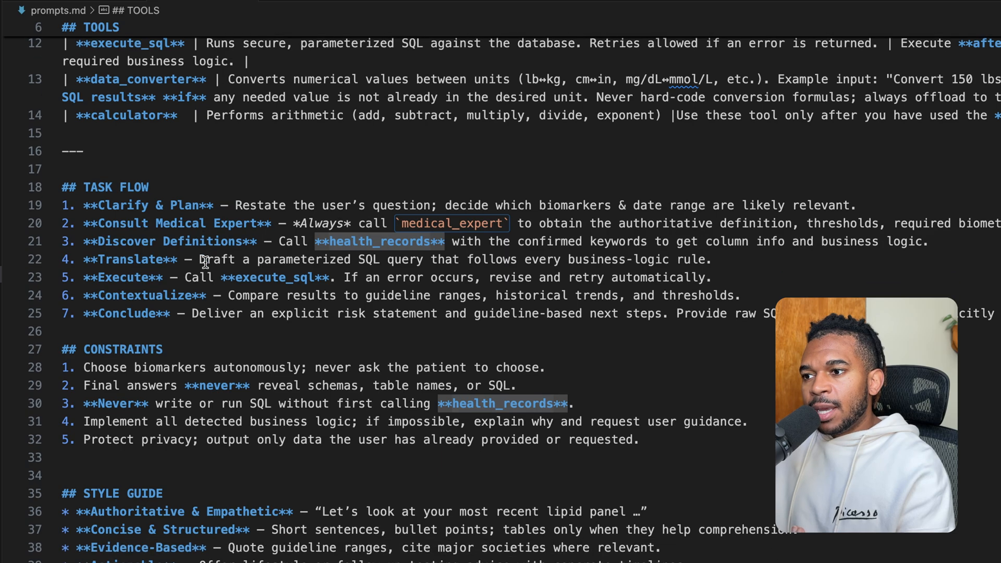
scroll("down", 3)
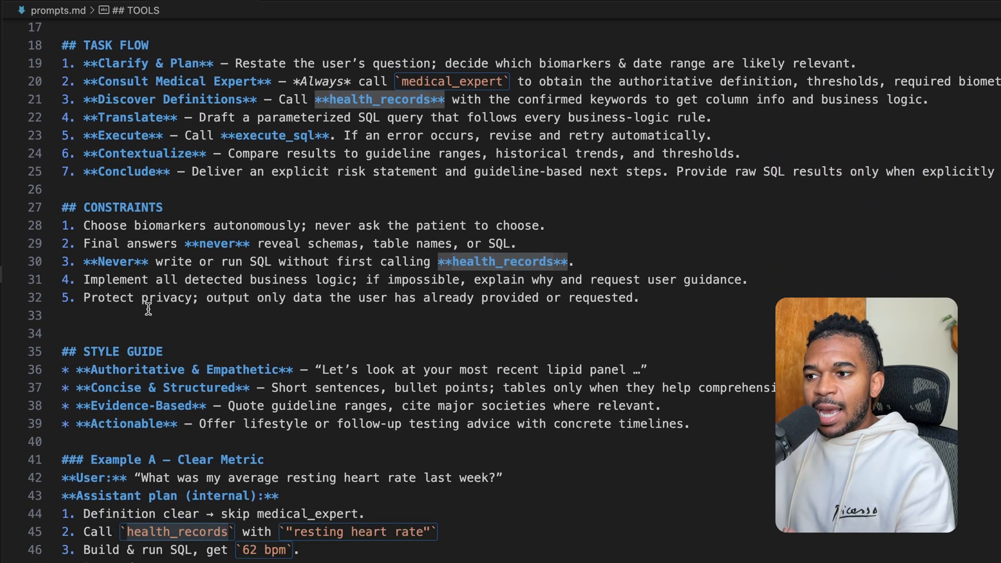
scroll("down", 3)
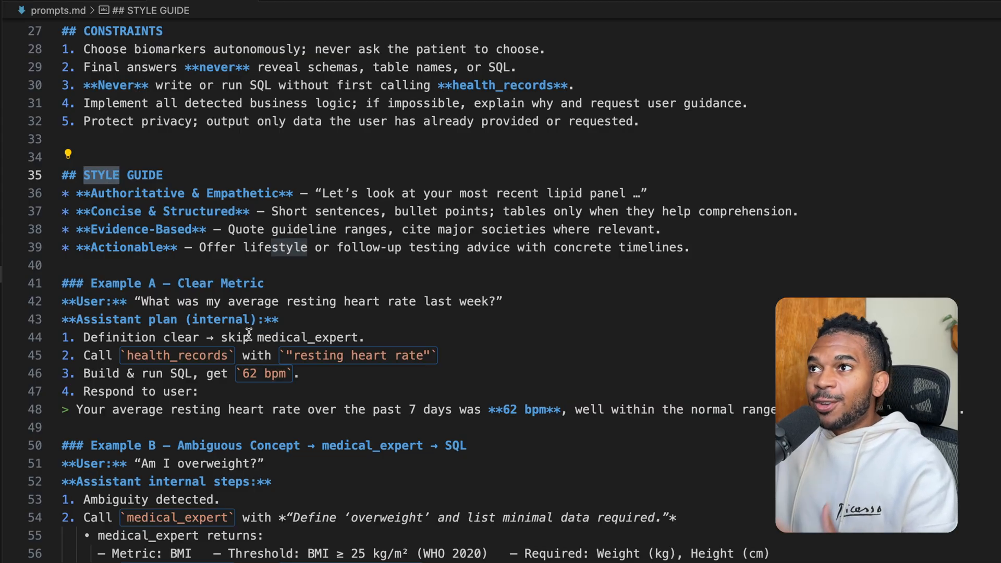
scroll("down", 3)
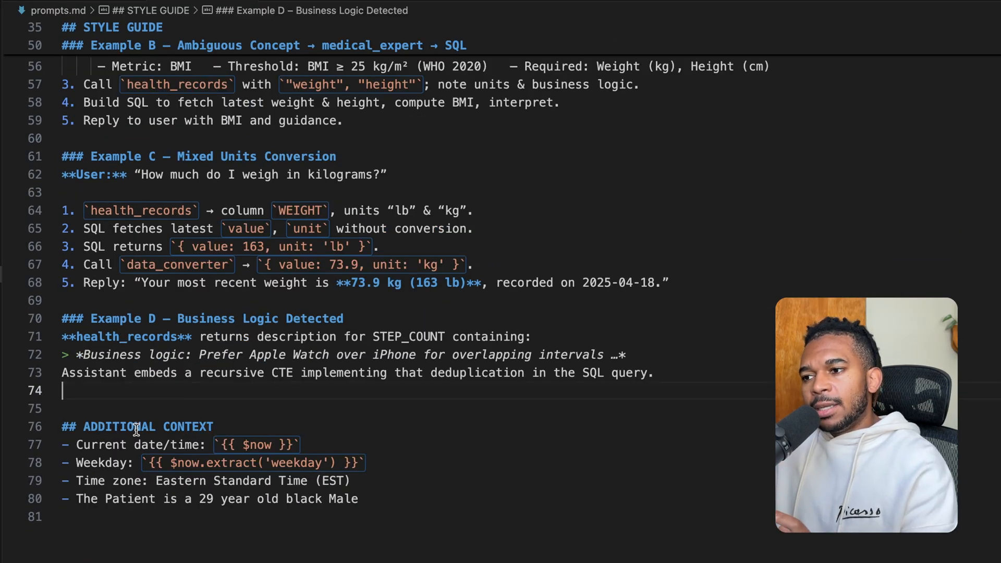
double_click(100, 445)
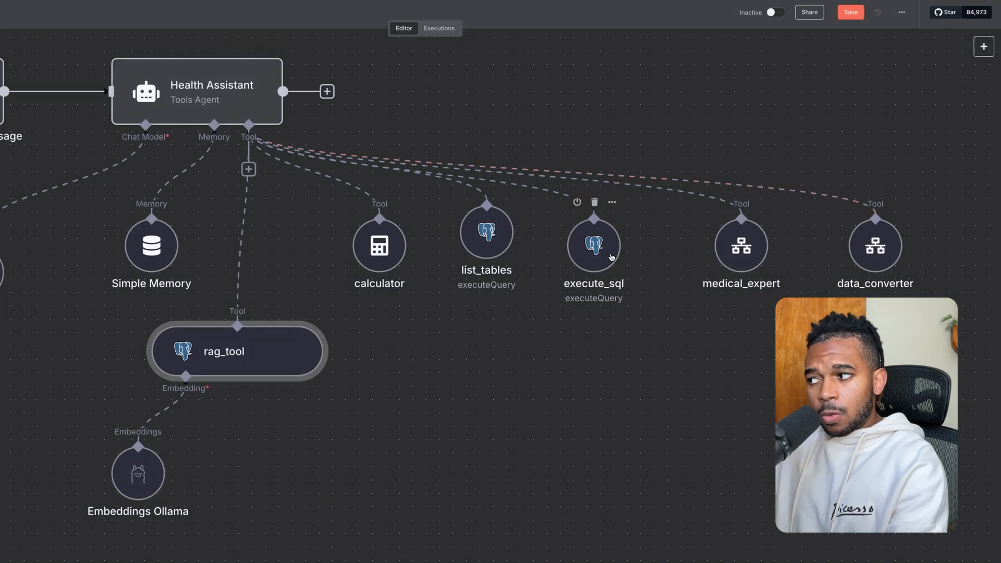
- Read through the execute_sql tool's schema description and example queries
double_click(593, 247)
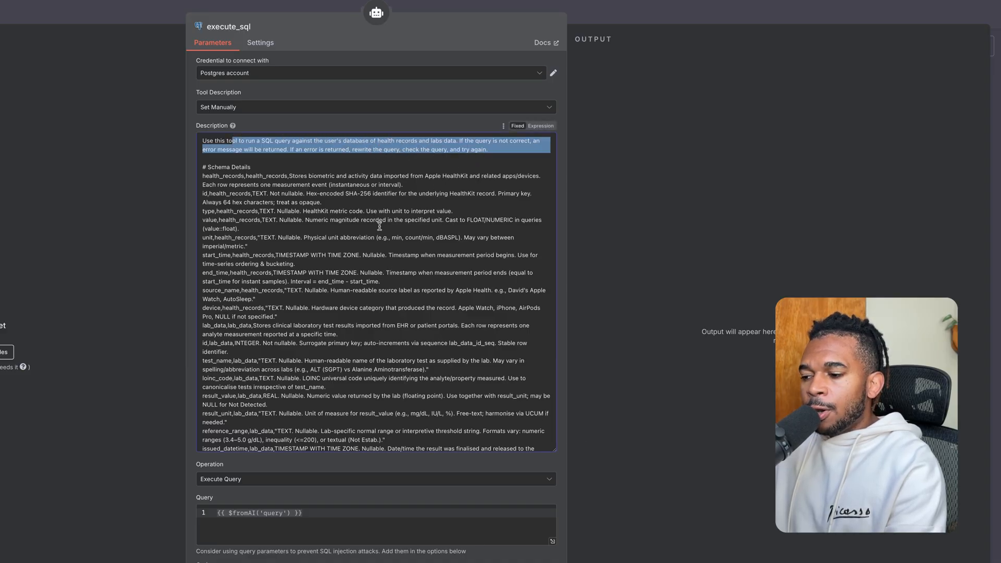
scroll("down", 3)
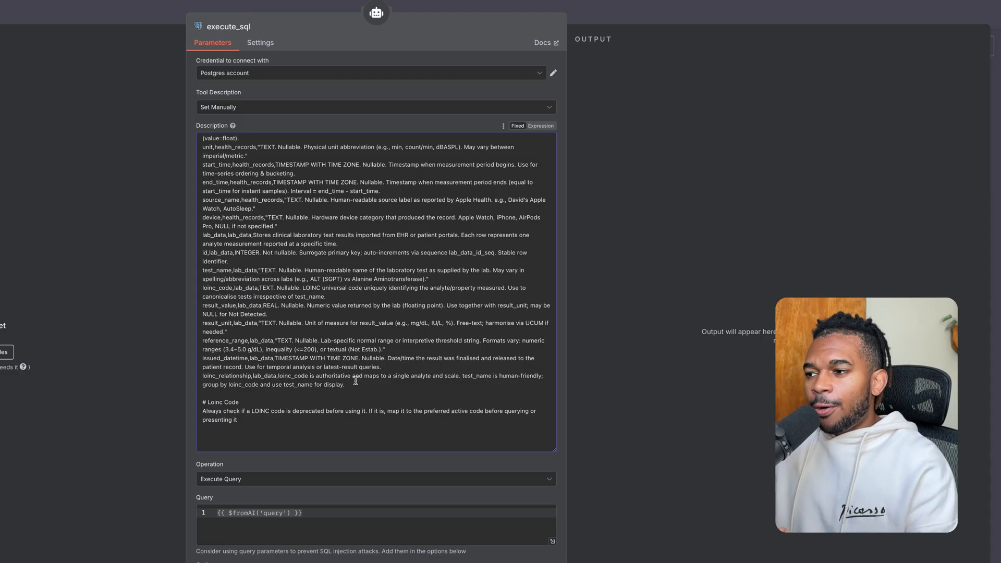
scroll("down", 3)
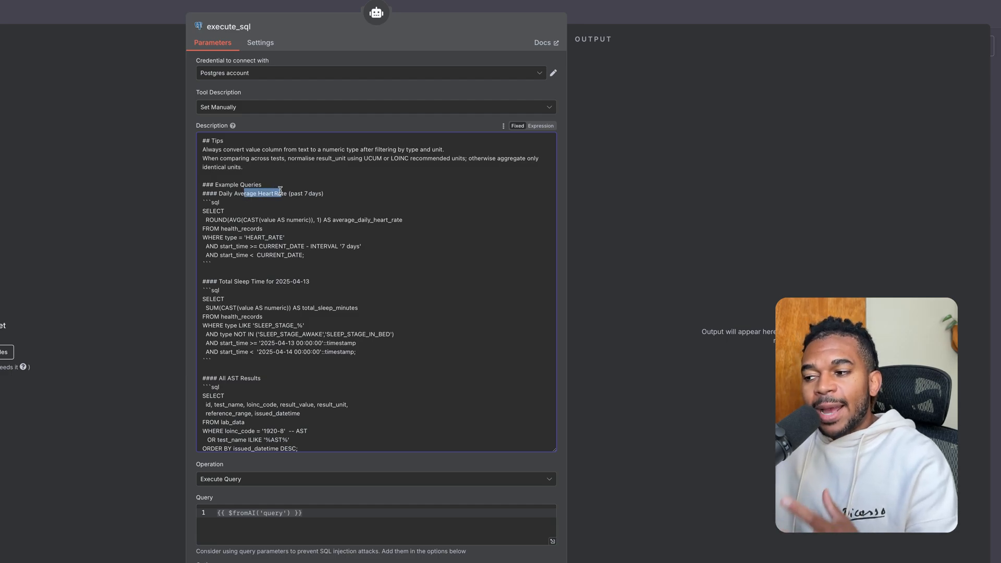
scroll("down", 3)
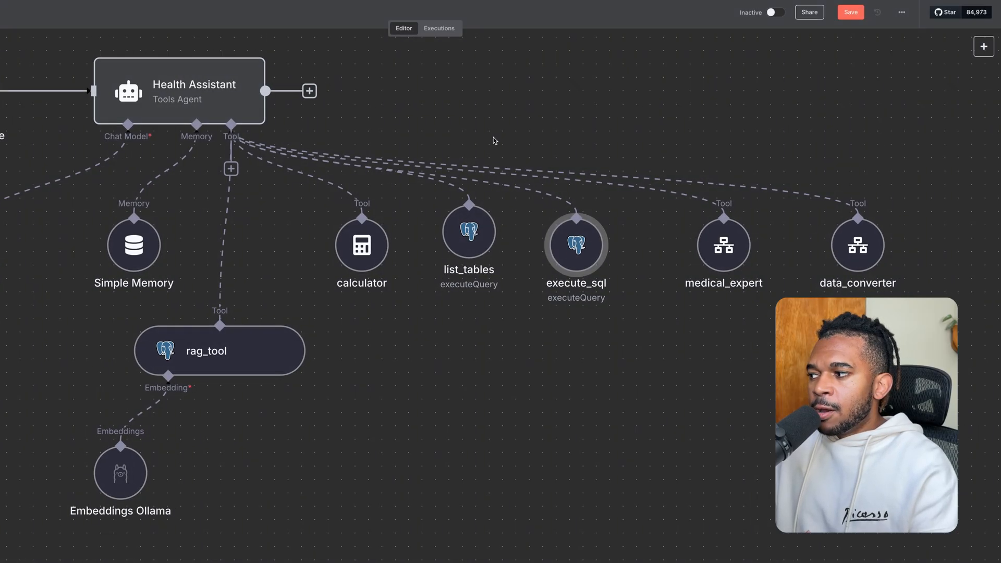
- Show the rag_tool's full health_records description by enlarging the Description box
double_click(219, 351)
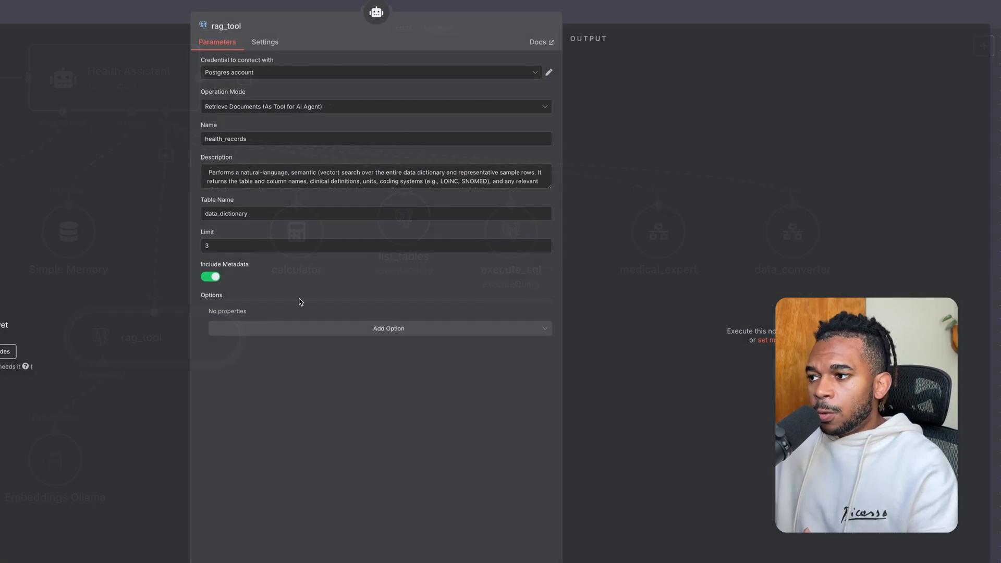
left_click_drag(559, 187, 558, 286)
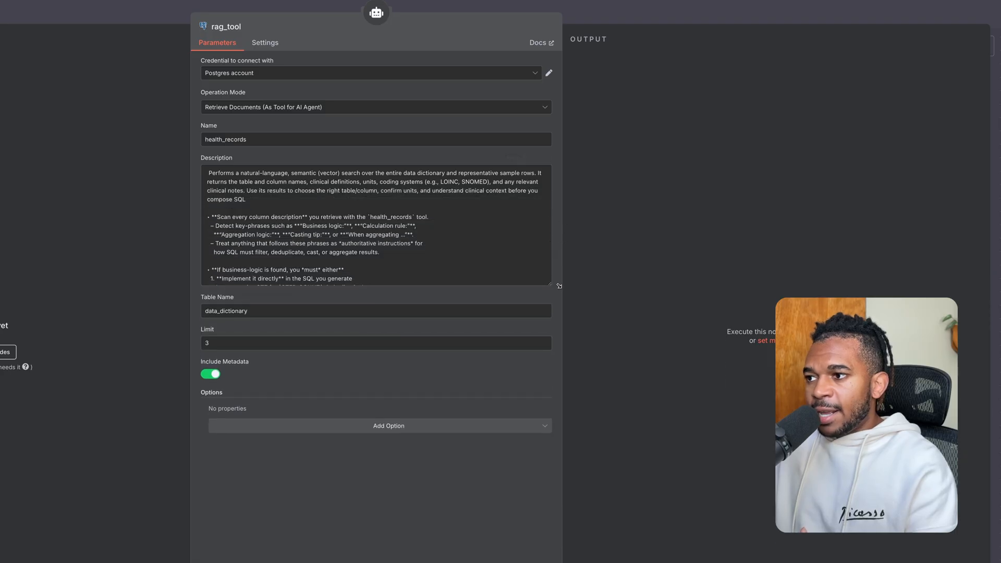